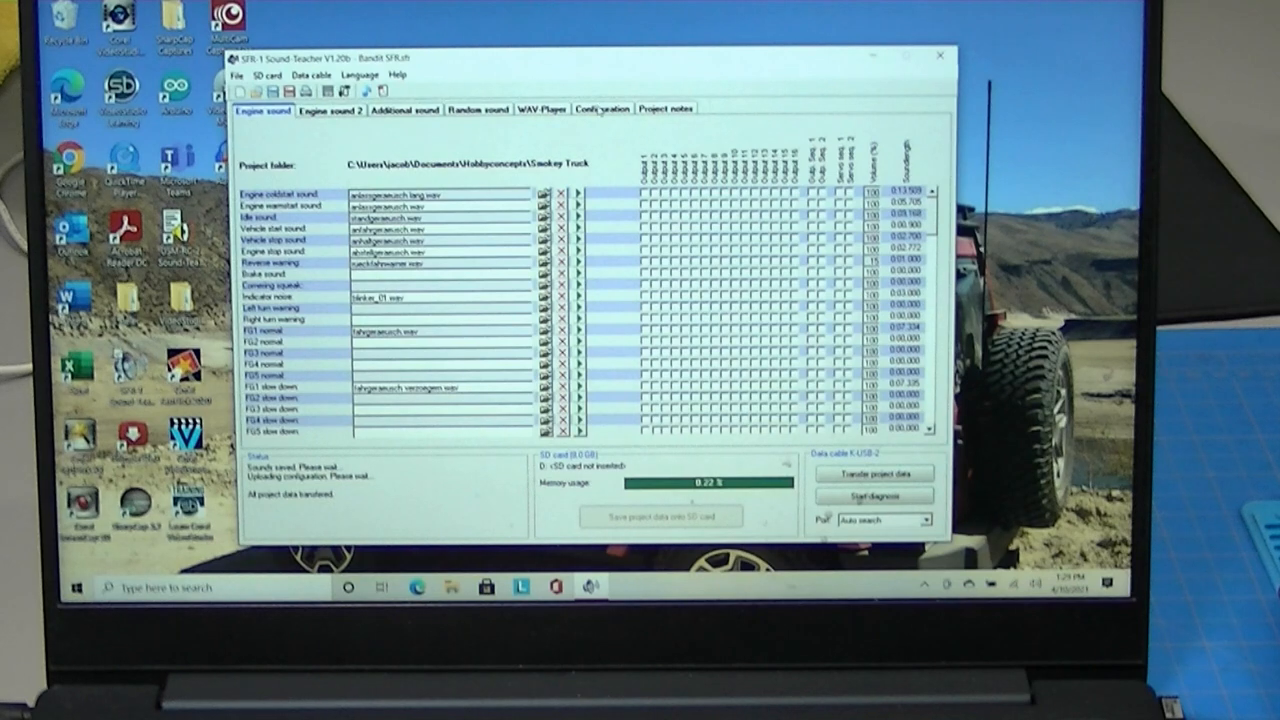
Show the 16 light outputs and review an Output type list, keeping Daytime running light
{"action": "left_click", "coordinate": [602, 108]}
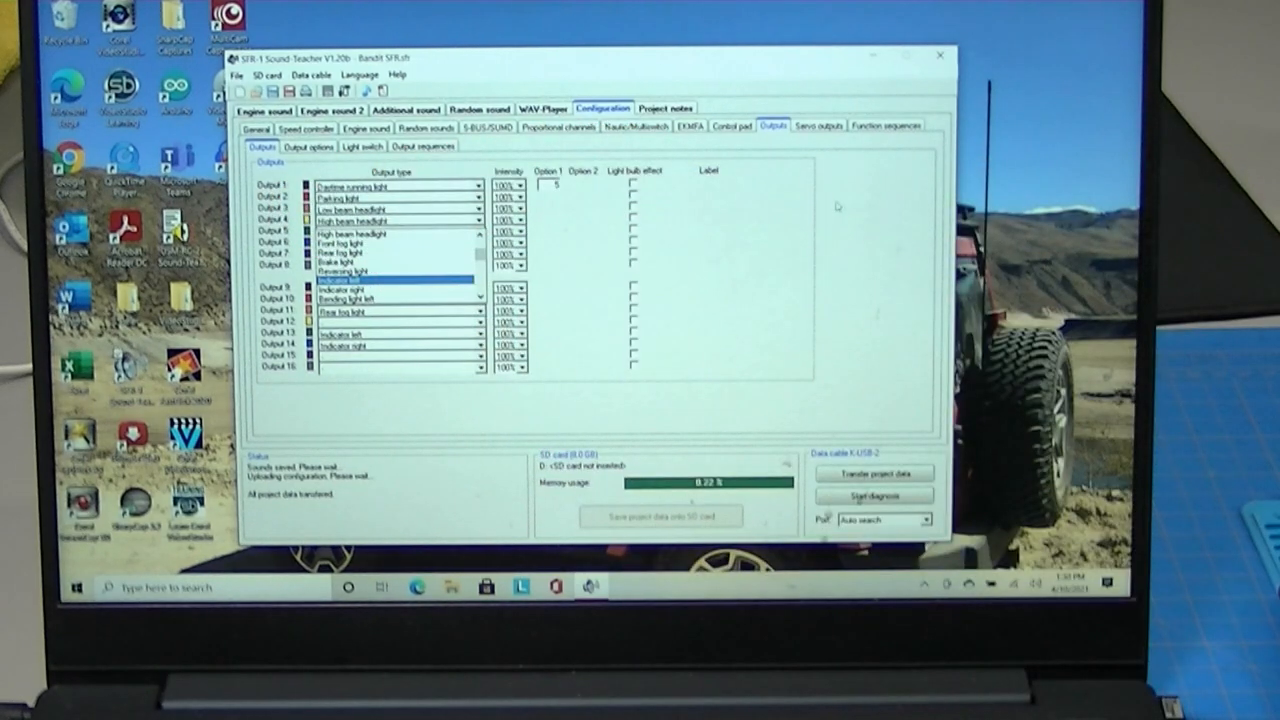
{"action": "mouse_move", "coordinate": [784, 215]}
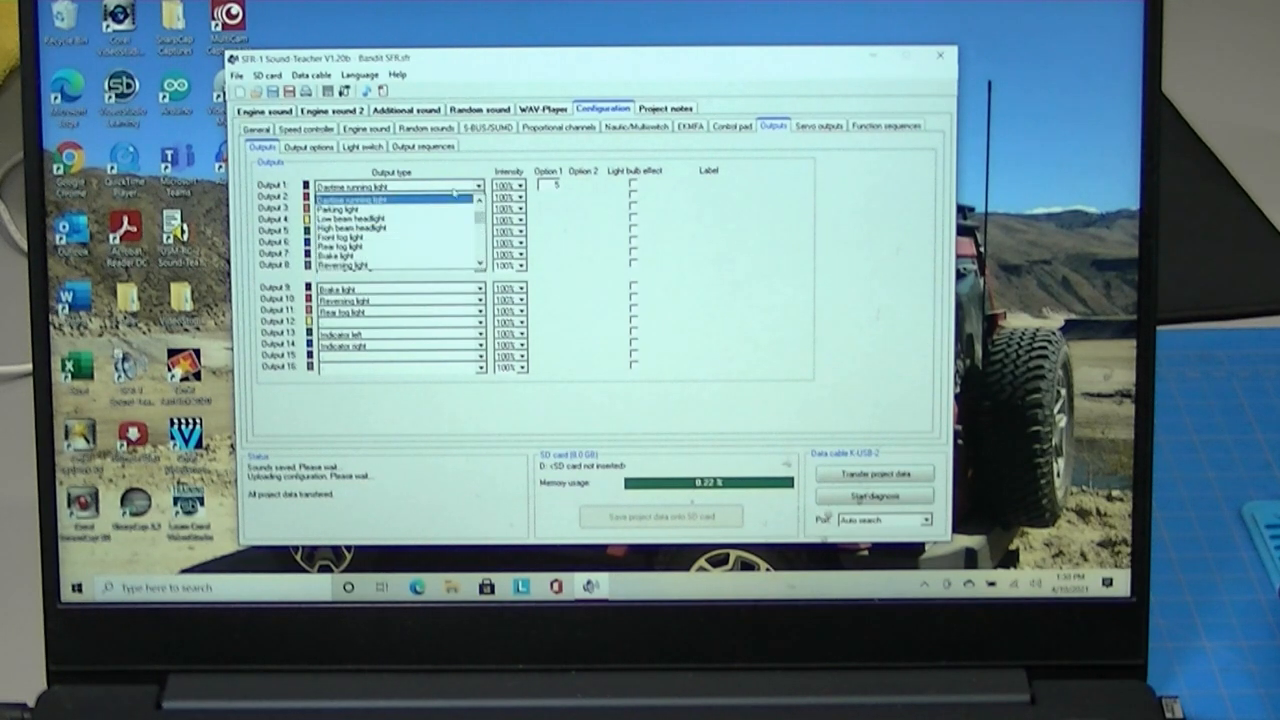
{"action": "left_click", "coordinate": [400, 196]}
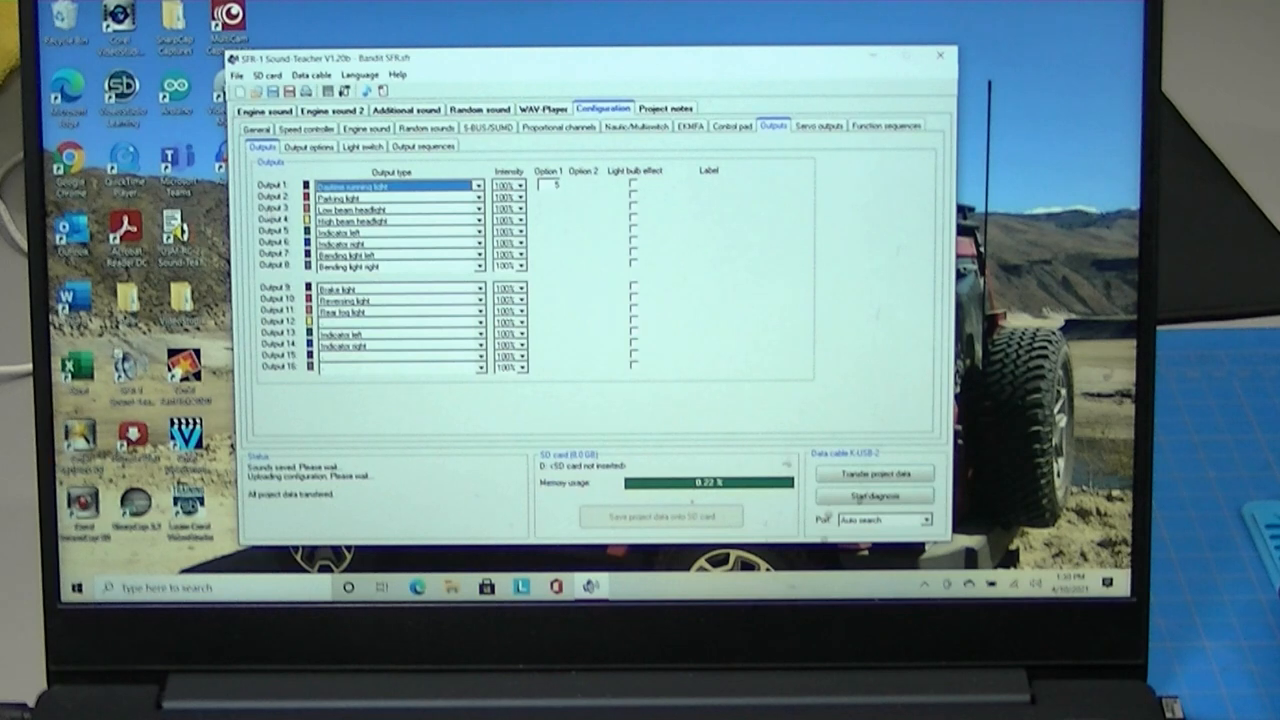
Review the light output options, then transfer the project data to the sound module
{"action": "left_click", "coordinate": [308, 146]}
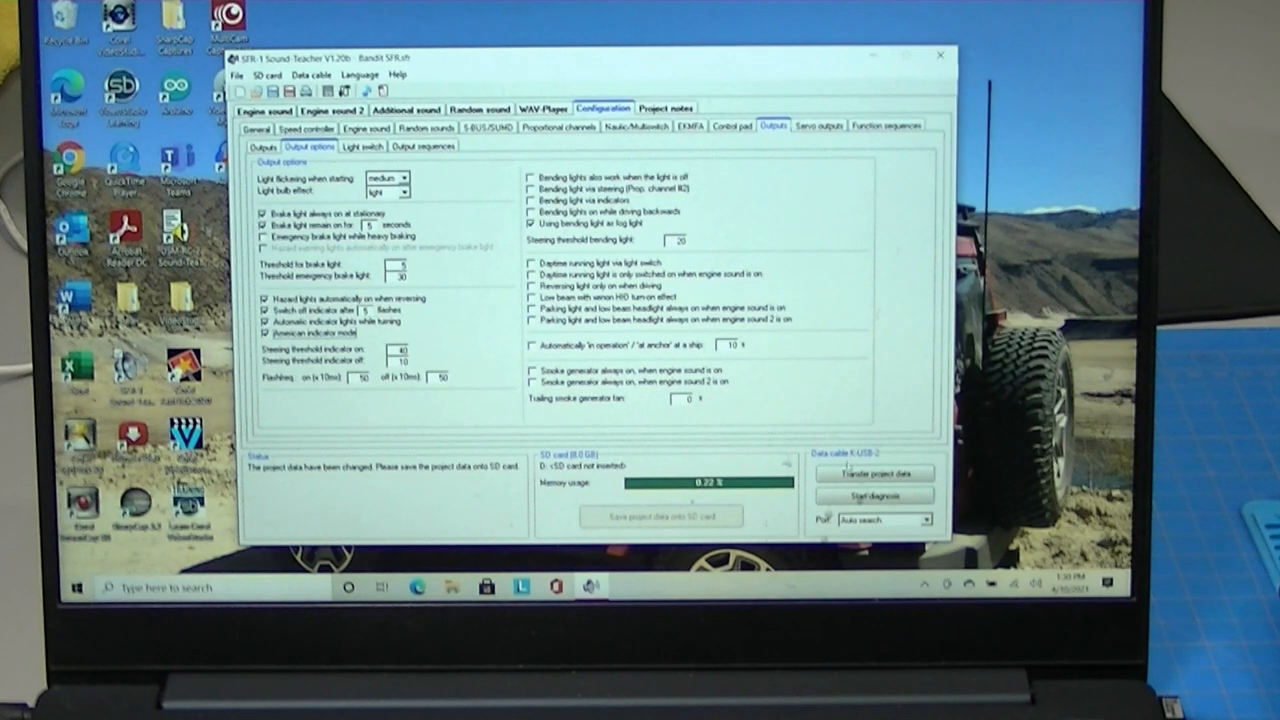
{"action": "left_click", "coordinate": [872, 496]}
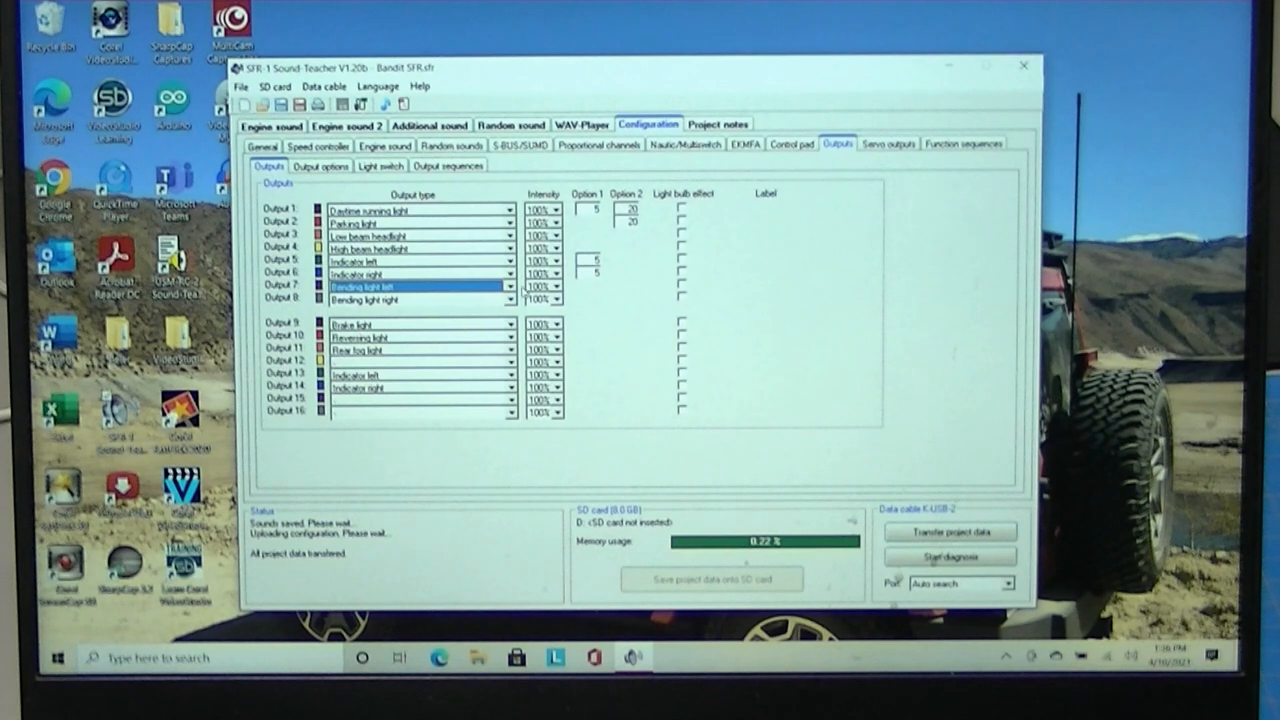
Change Output 7's output type from left bending light to Brake light
{"action": "left_click", "coordinate": [511, 286]}
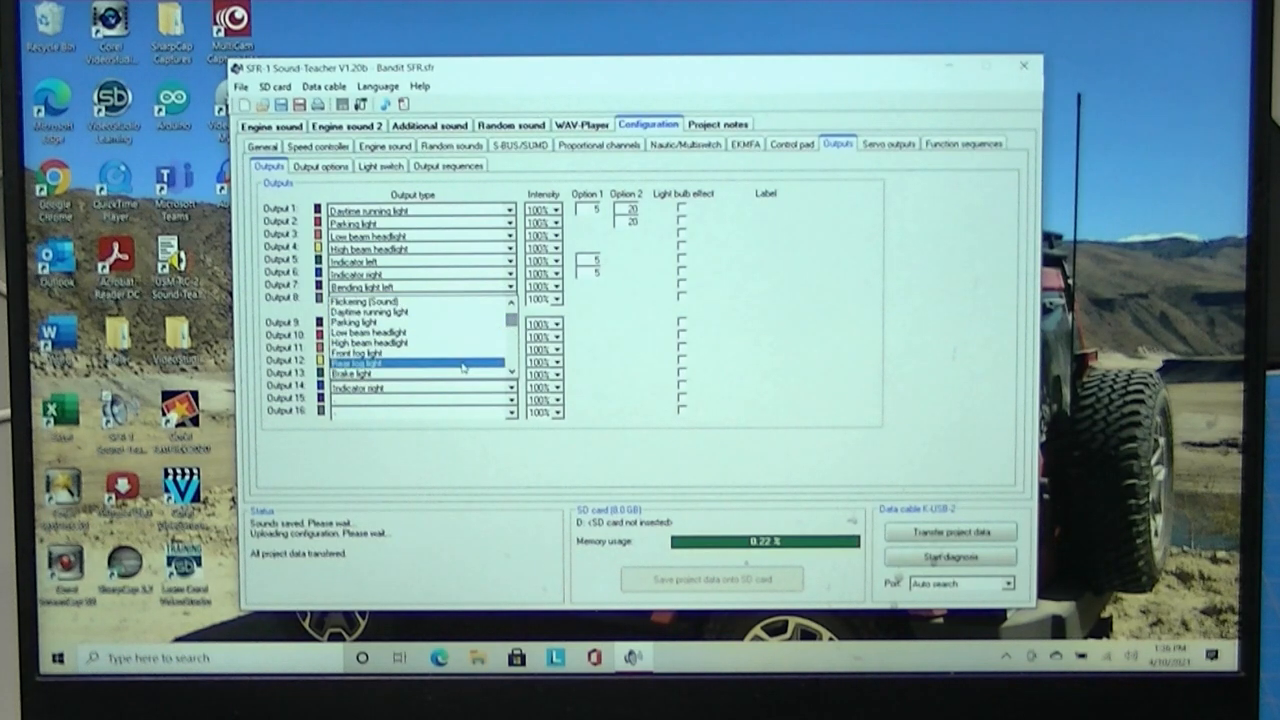
{"action": "left_click", "coordinate": [420, 369]}
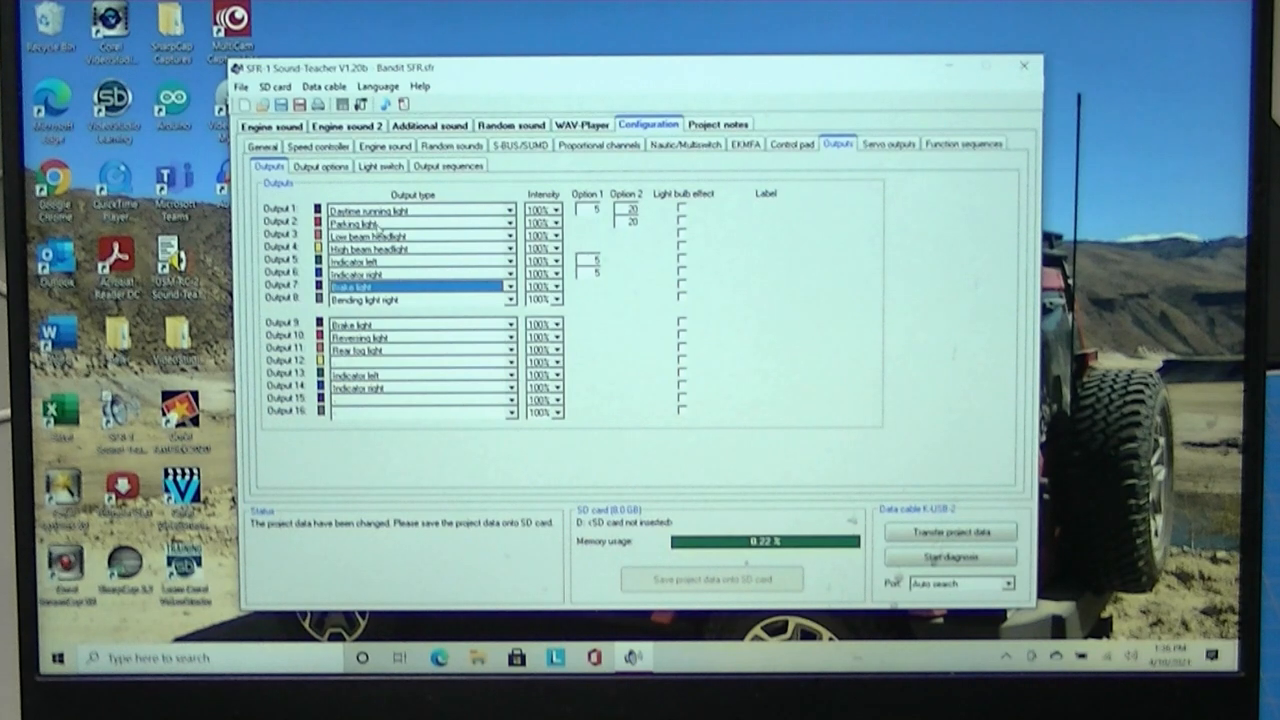
{"action": "mouse_move", "coordinate": [604, 336]}
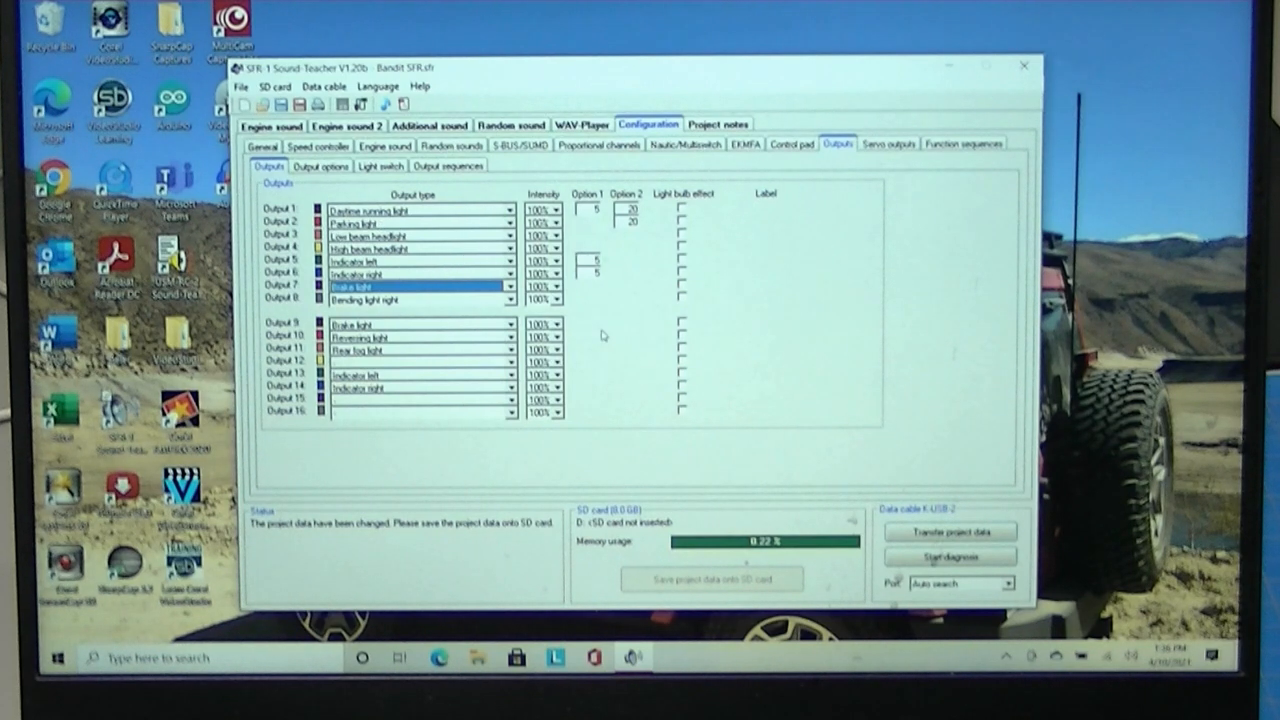
{"action": "mouse_move", "coordinate": [590, 330]}
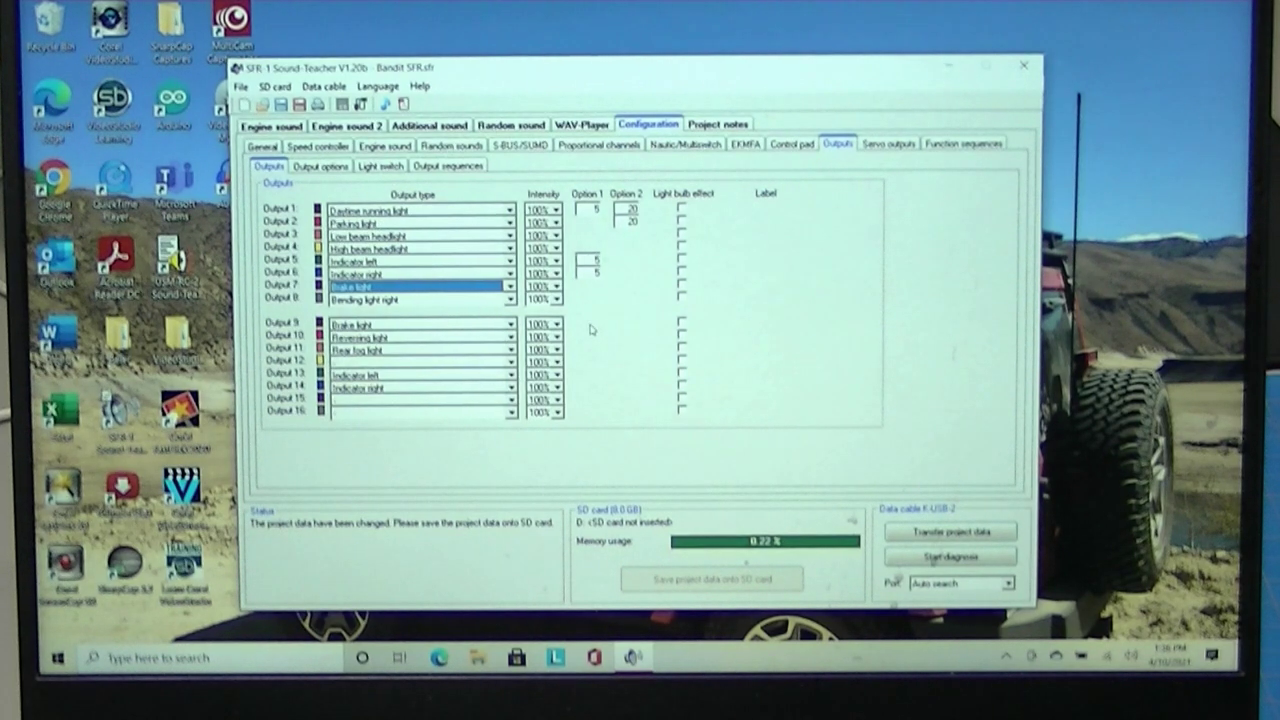
{"action": "mouse_move", "coordinate": [900, 460]}
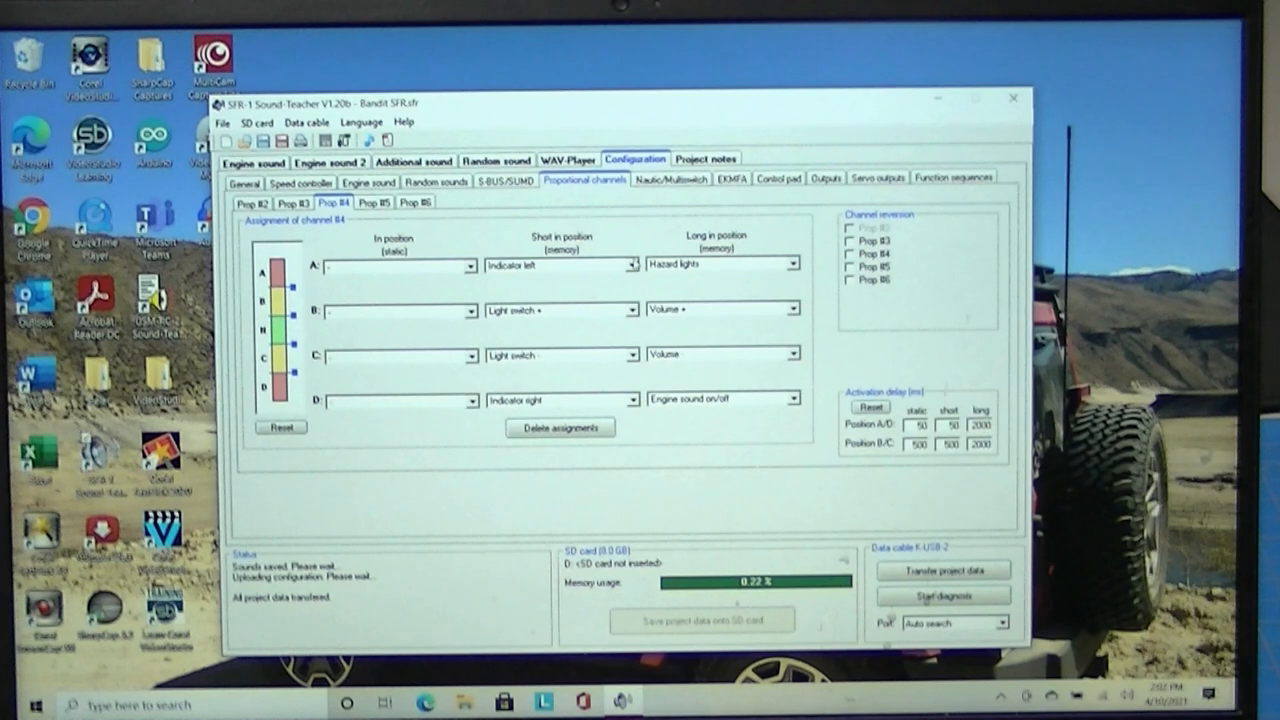
Clear the indicator functions from Prop #4 positions A and B short press, setting Not used
{"action": "left_click", "coordinate": [630, 265]}
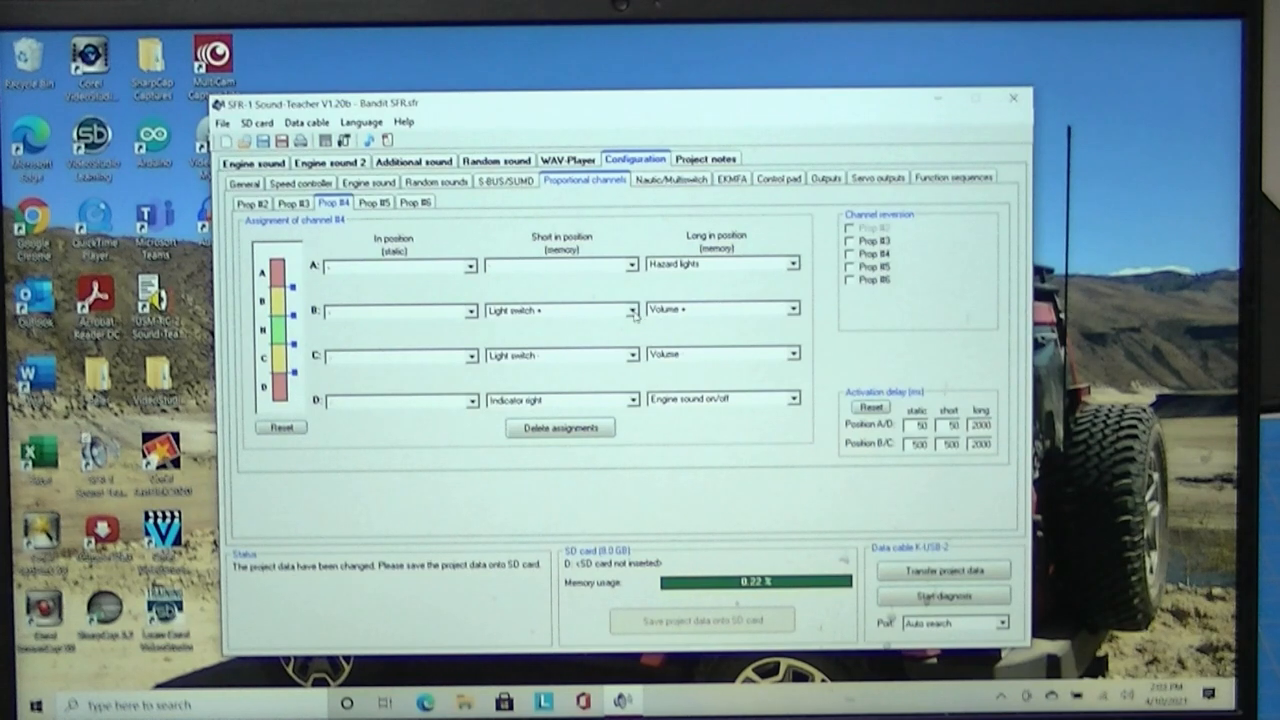
{"action": "left_click", "coordinate": [634, 308]}
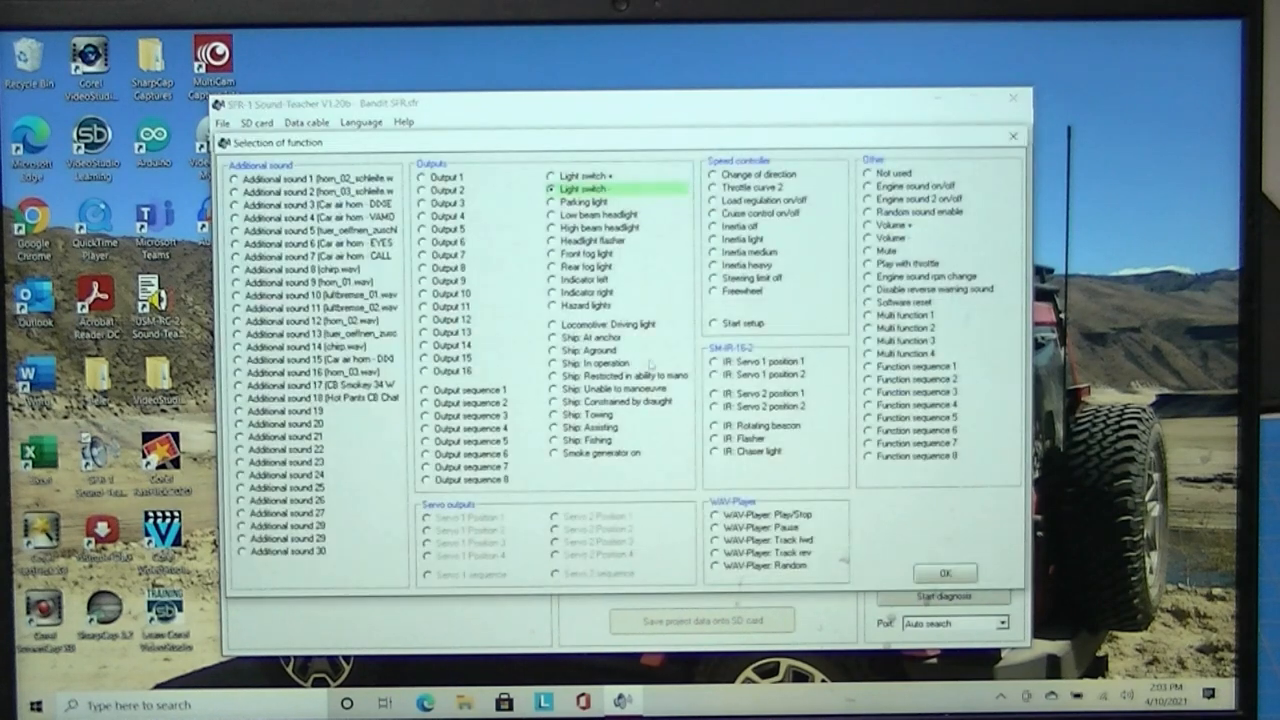
{"action": "left_click", "coordinate": [868, 173]}
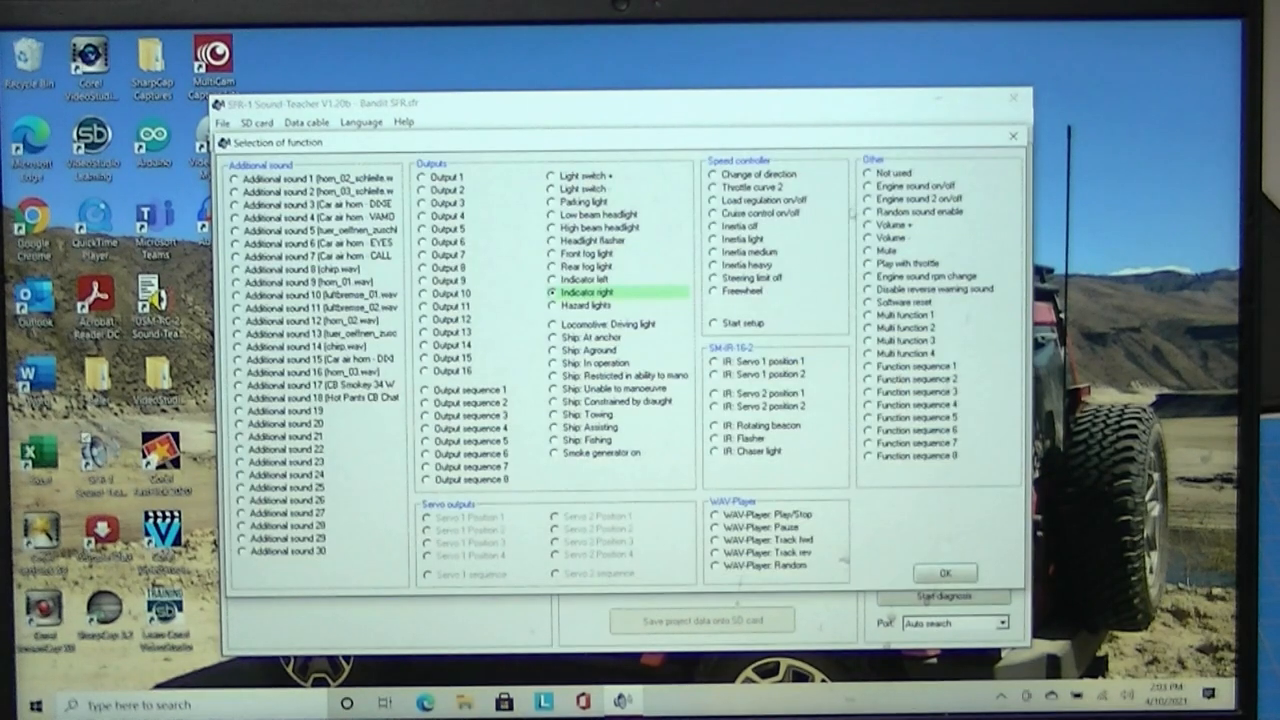
{"action": "left_click", "coordinate": [868, 173]}
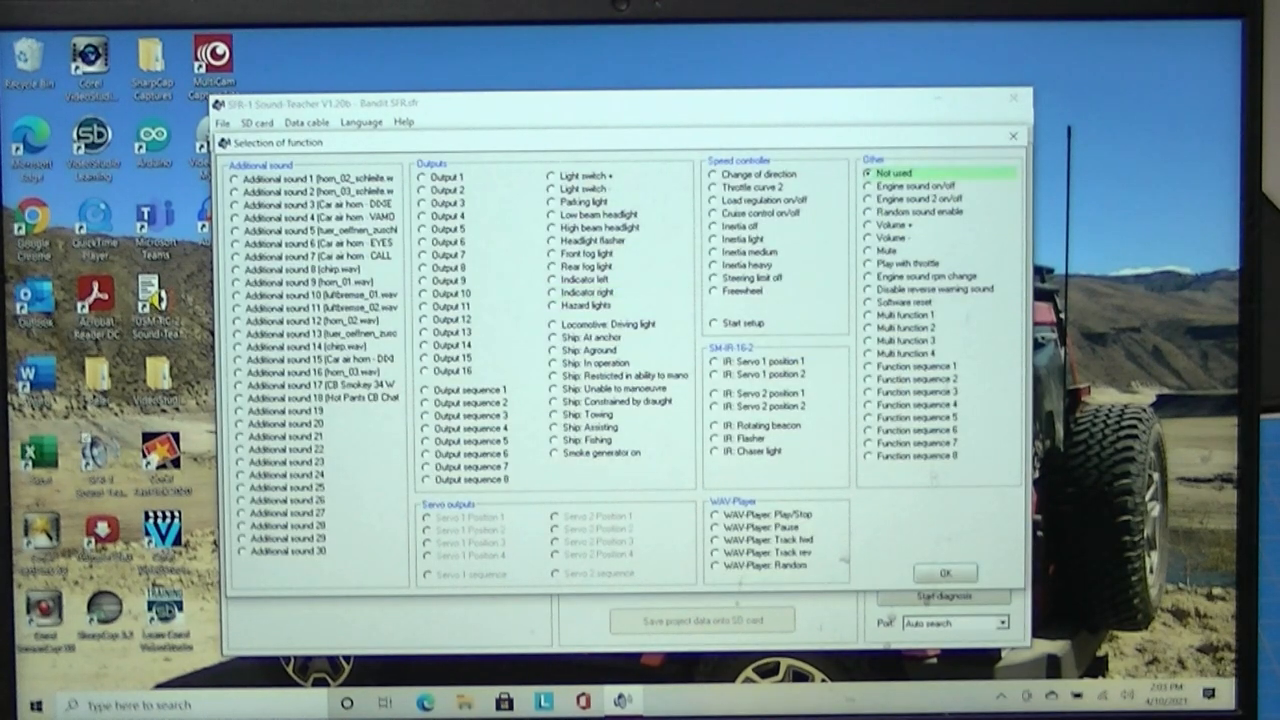
{"action": "left_click", "coordinate": [944, 572]}
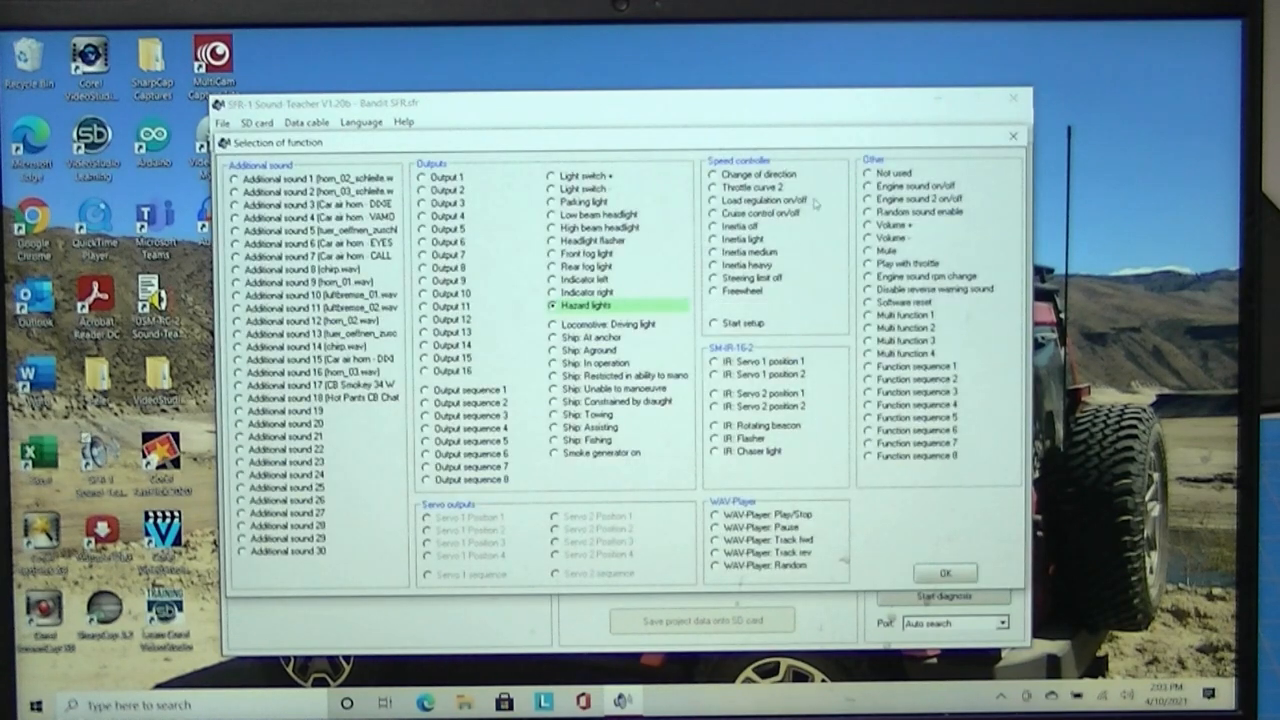
{"action": "left_click", "coordinate": [875, 173]}
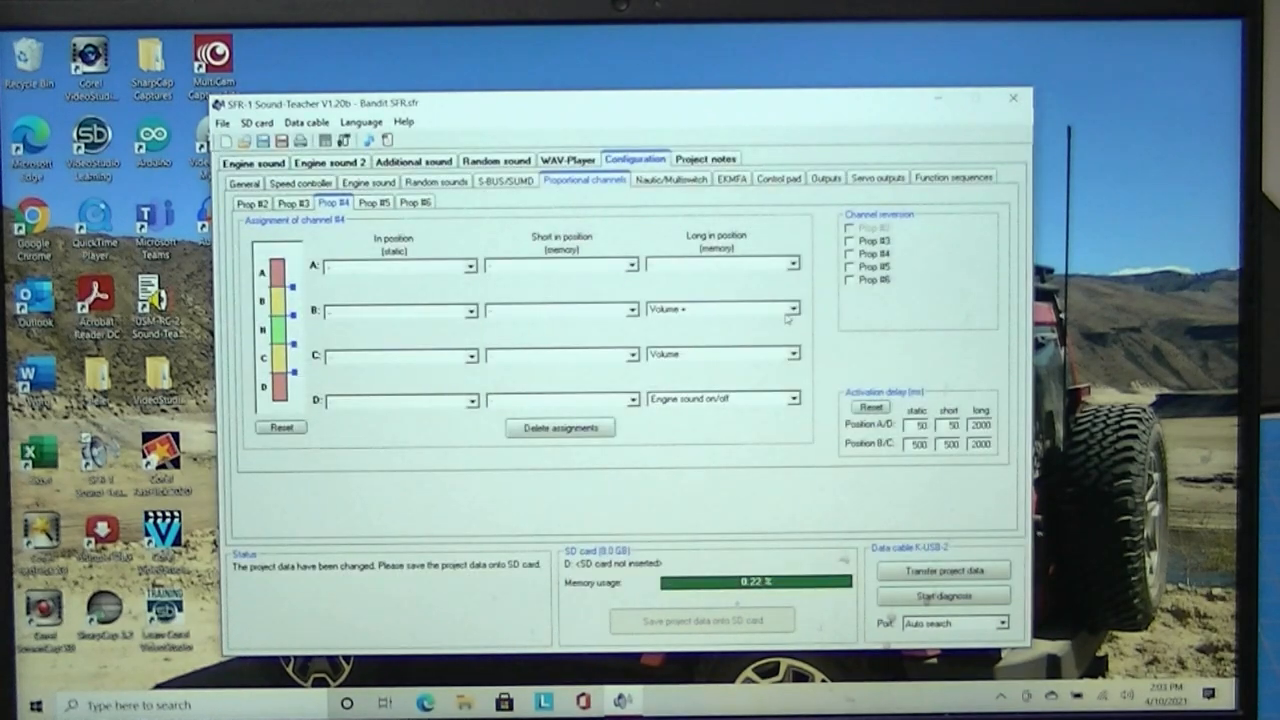
Set the Volume +, Volume and engine sound positions B, C, D to Not used; pick Low beam headlight
{"action": "left_click", "coordinate": [793, 308]}
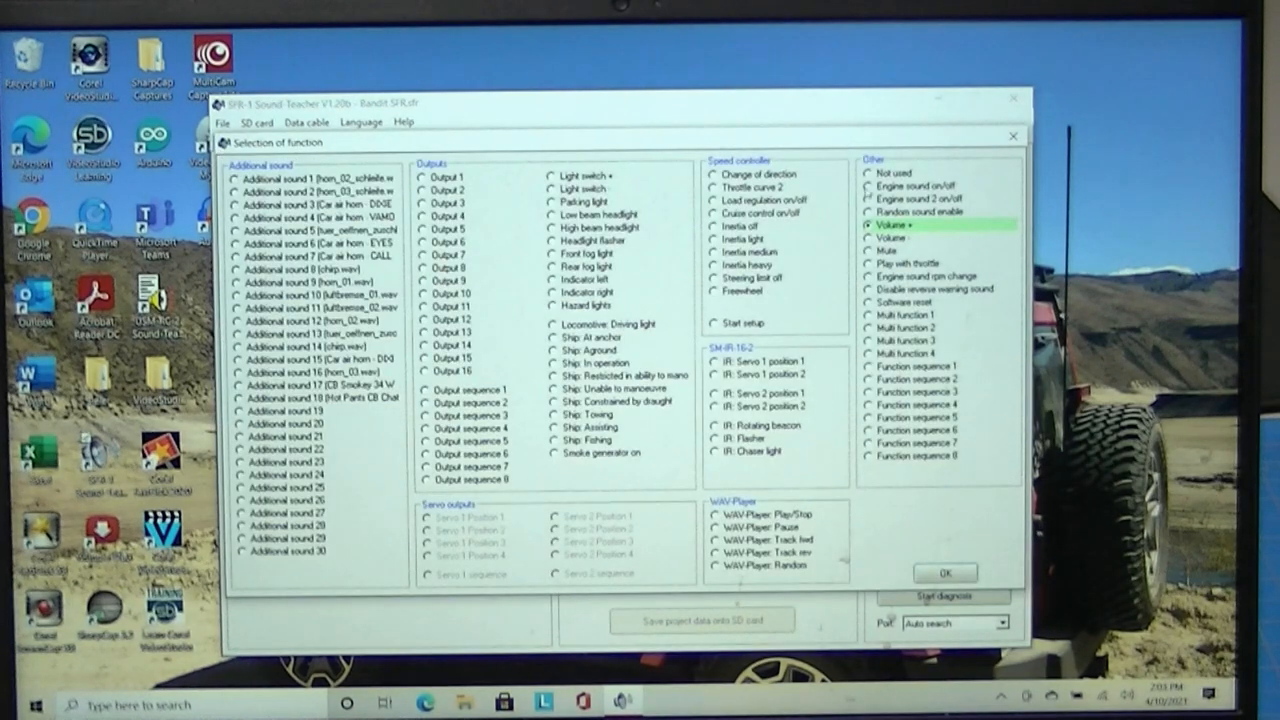
{"action": "left_click", "coordinate": [893, 173]}
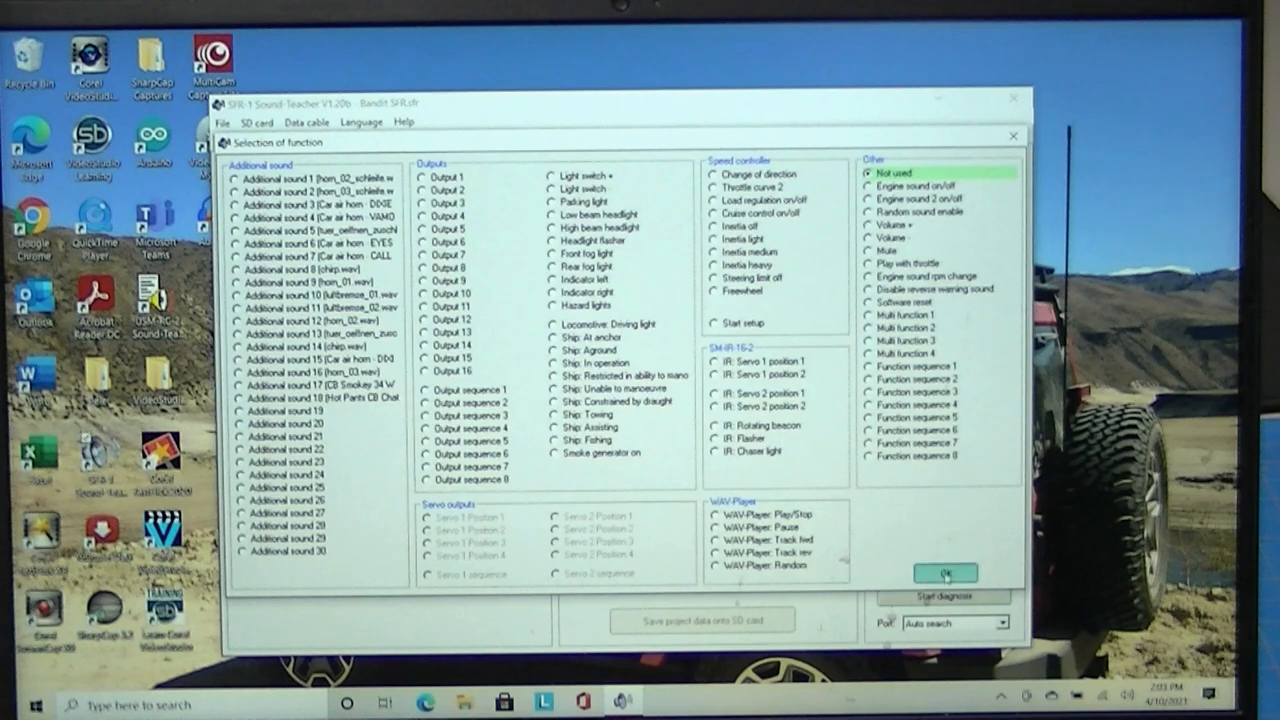
{"action": "left_click", "coordinate": [881, 225]}
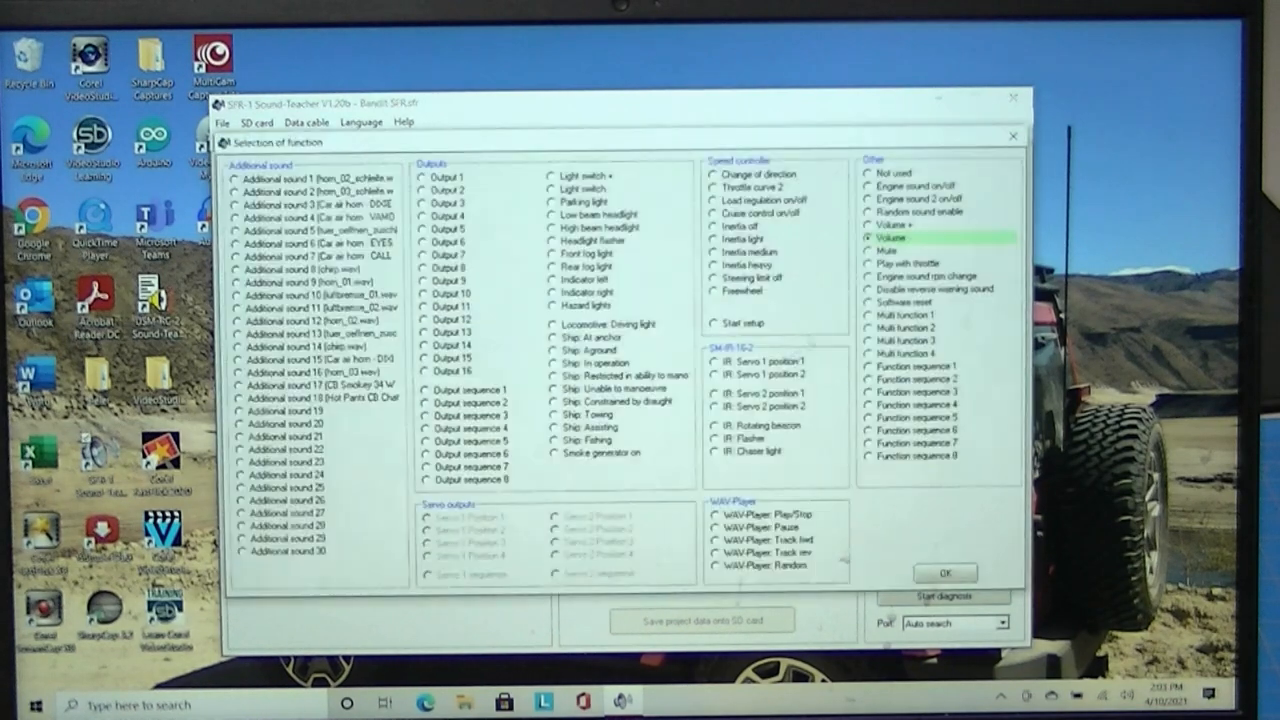
{"action": "left_click", "coordinate": [884, 173]}
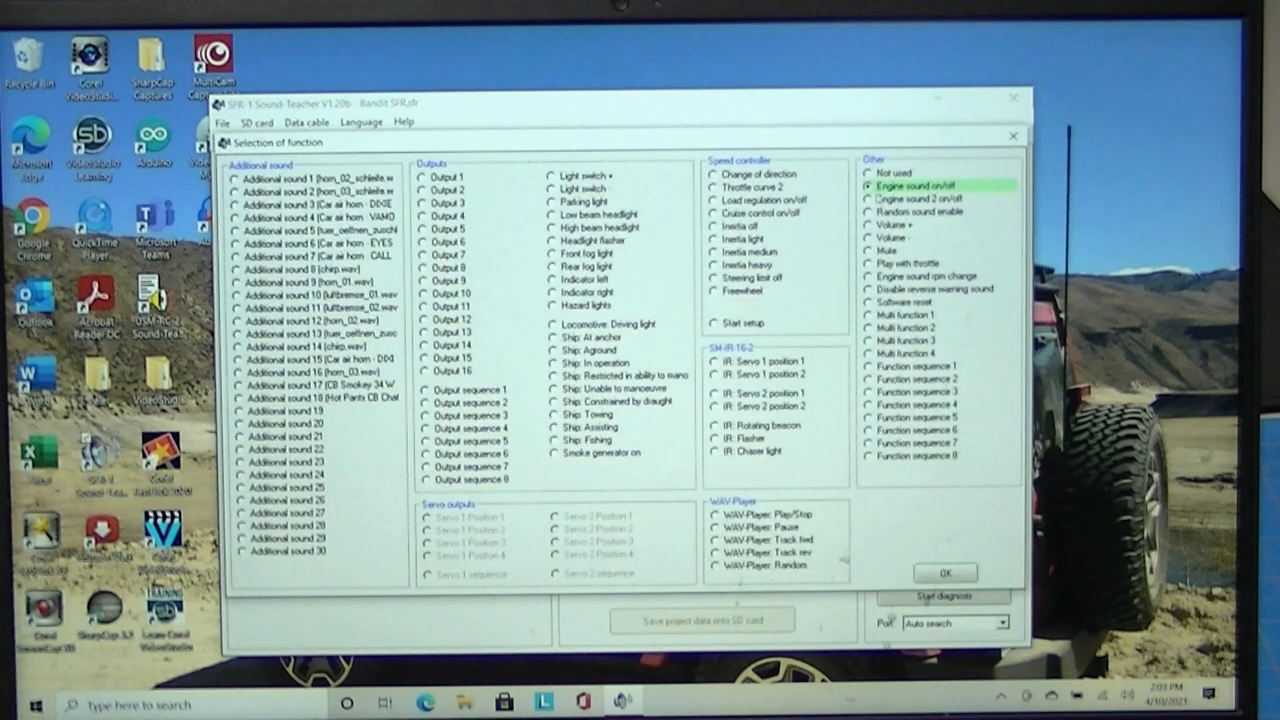
{"action": "left_click", "coordinate": [895, 173]}
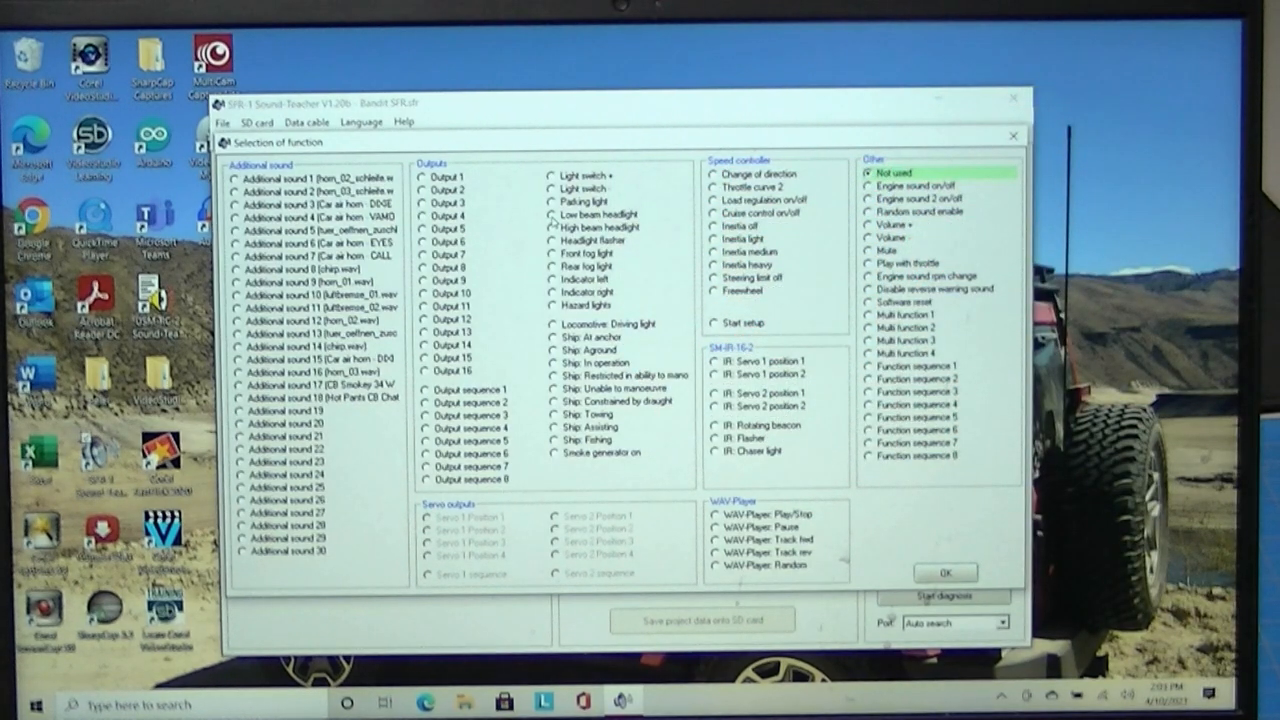
{"action": "left_click", "coordinate": [555, 214]}
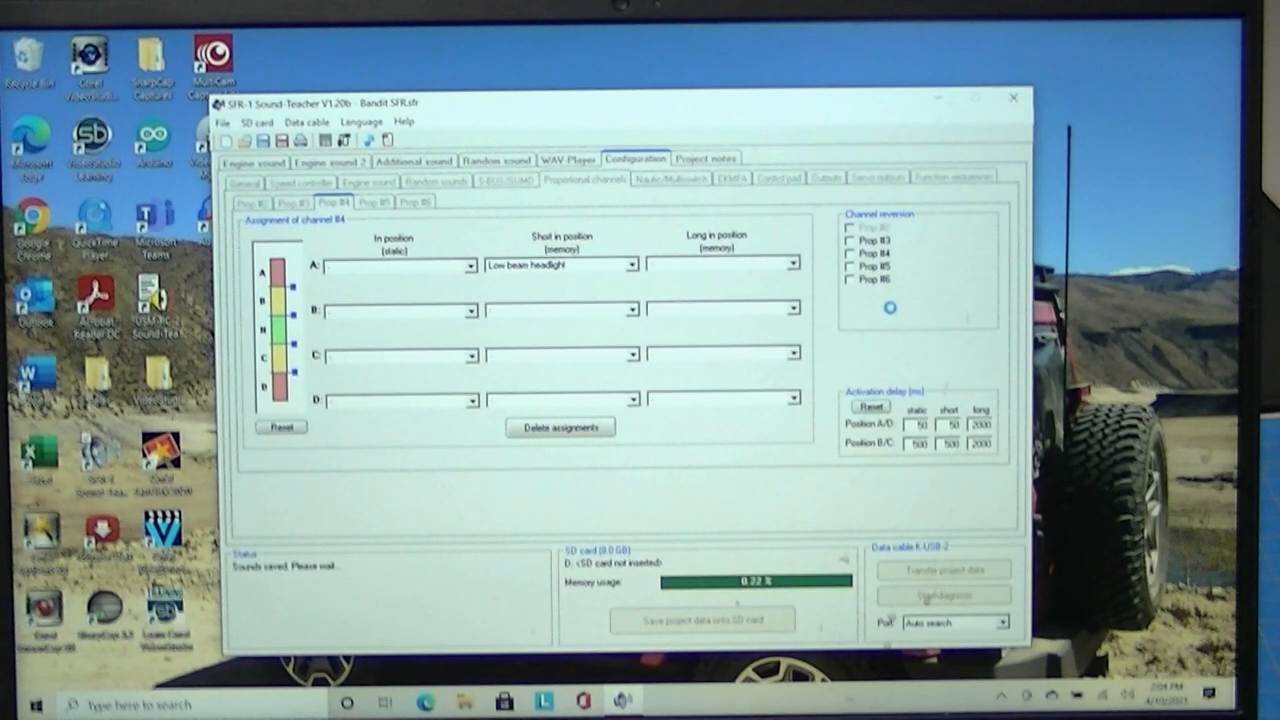
Confirm Low beam headlight on Prop #4 position A short press and start saving sounds
{"action": "left_click", "coordinate": [850, 155]}
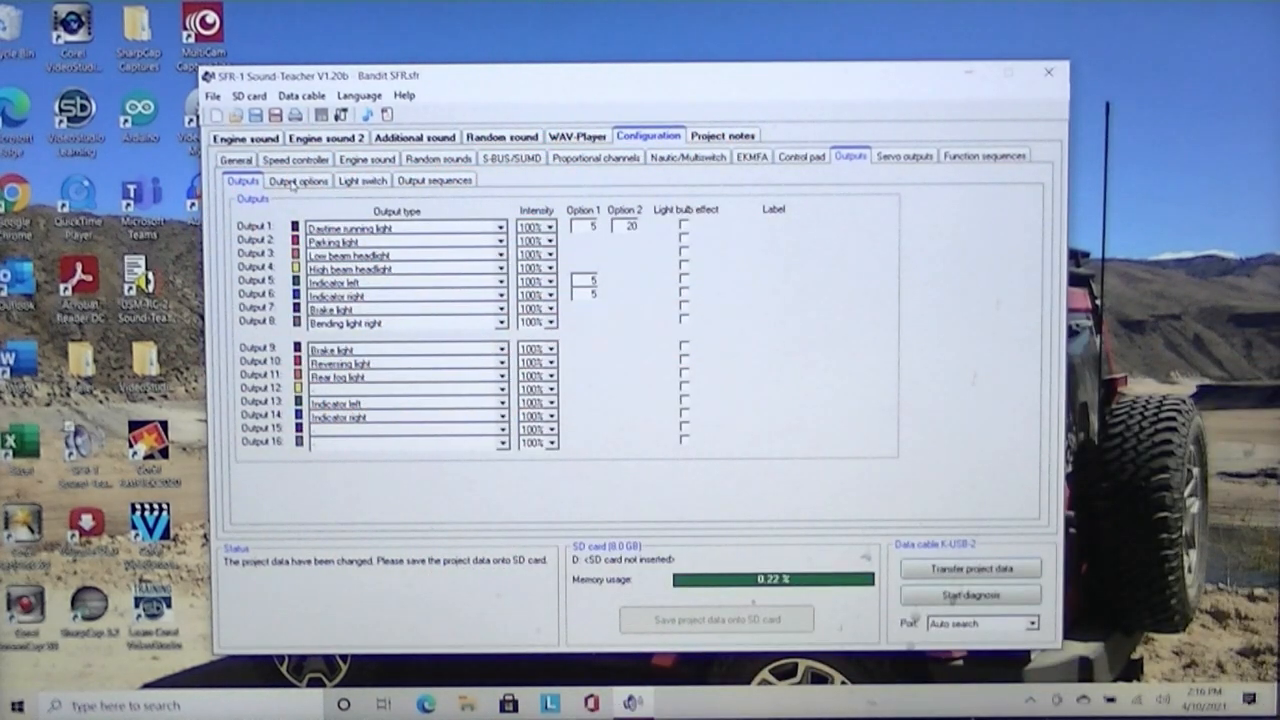
Show the Output options page with brake light, indicator and bending-light settings
{"action": "left_click", "coordinate": [298, 180]}
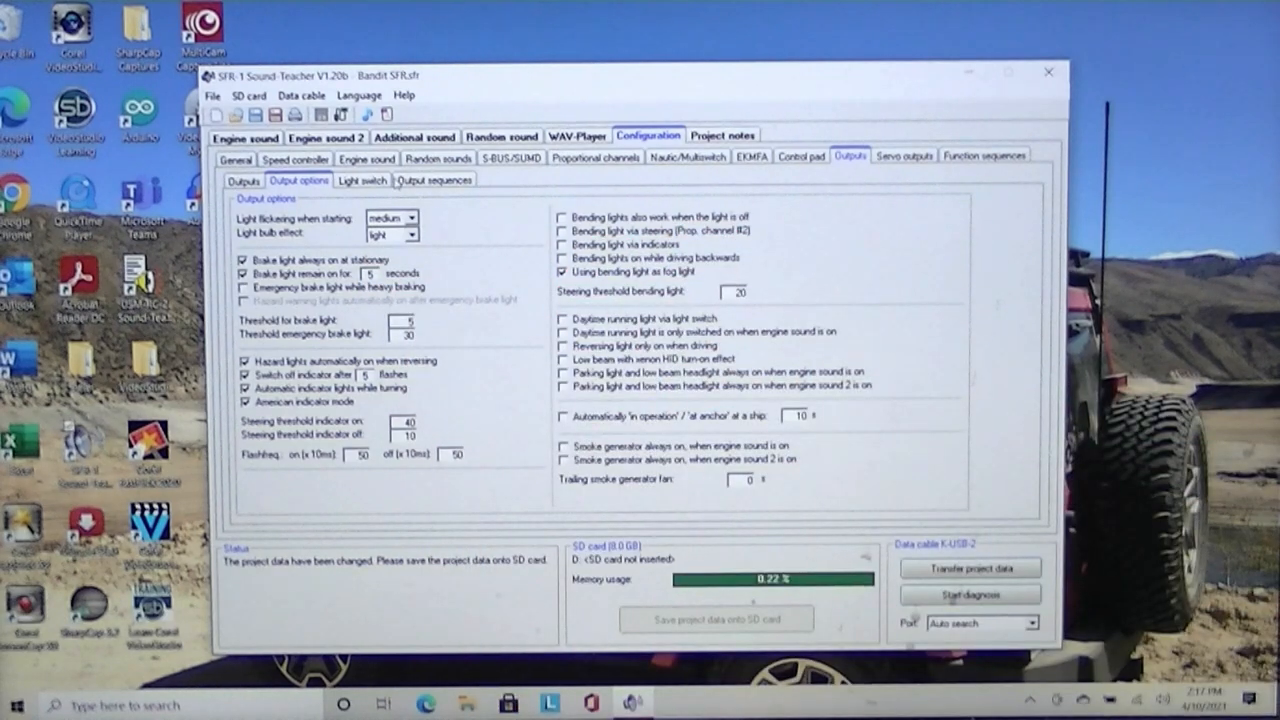
{"action": "left_click", "coordinate": [413, 218]}
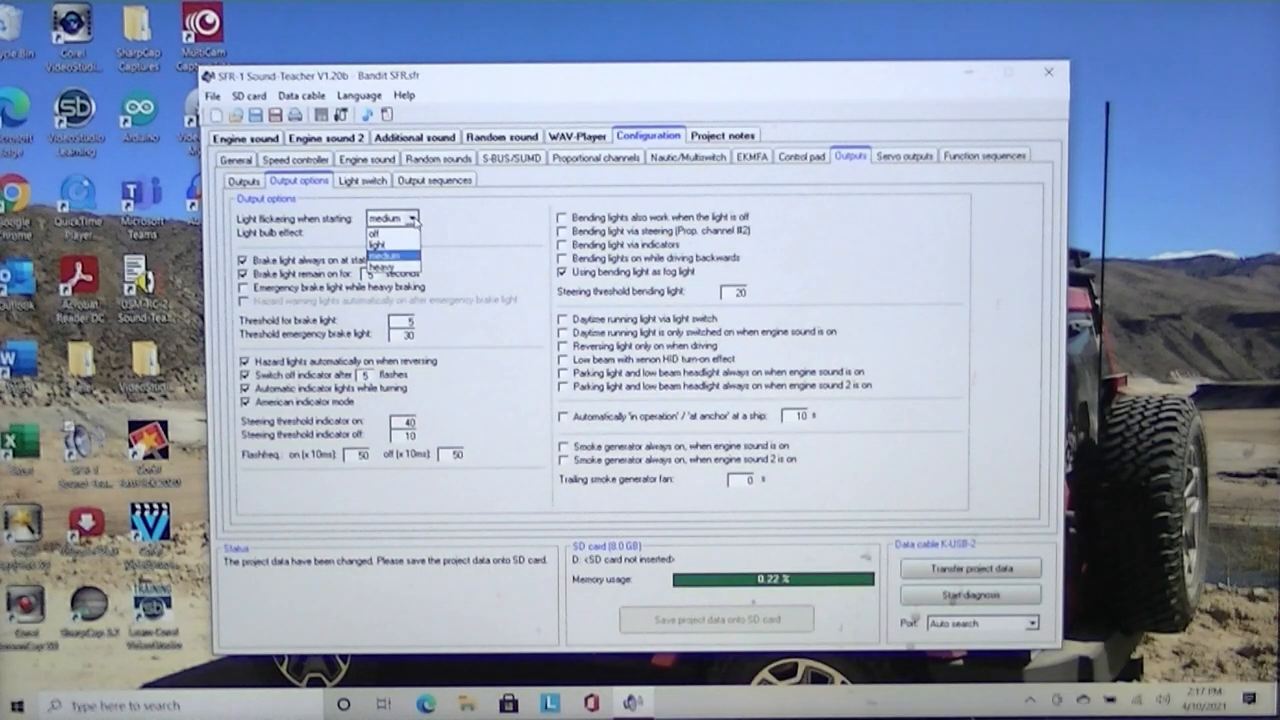
{"action": "left_click", "coordinate": [384, 264]}
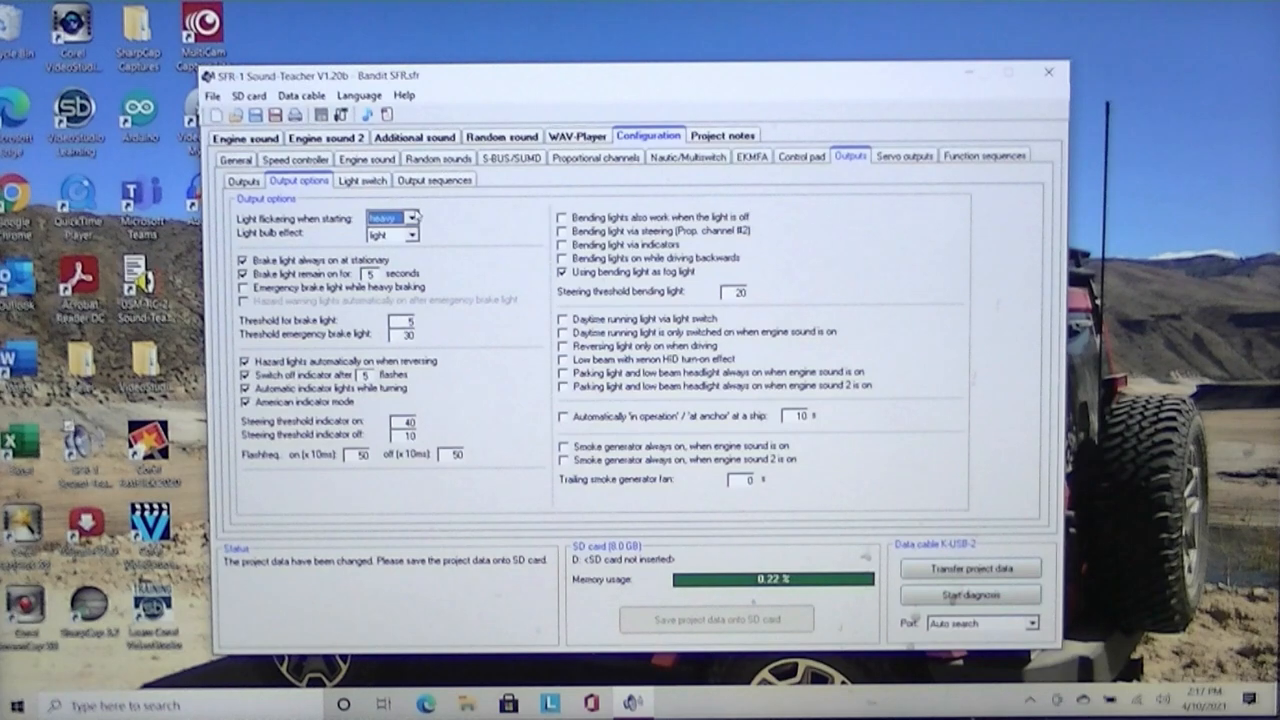
{"action": "left_click", "coordinate": [413, 218]}
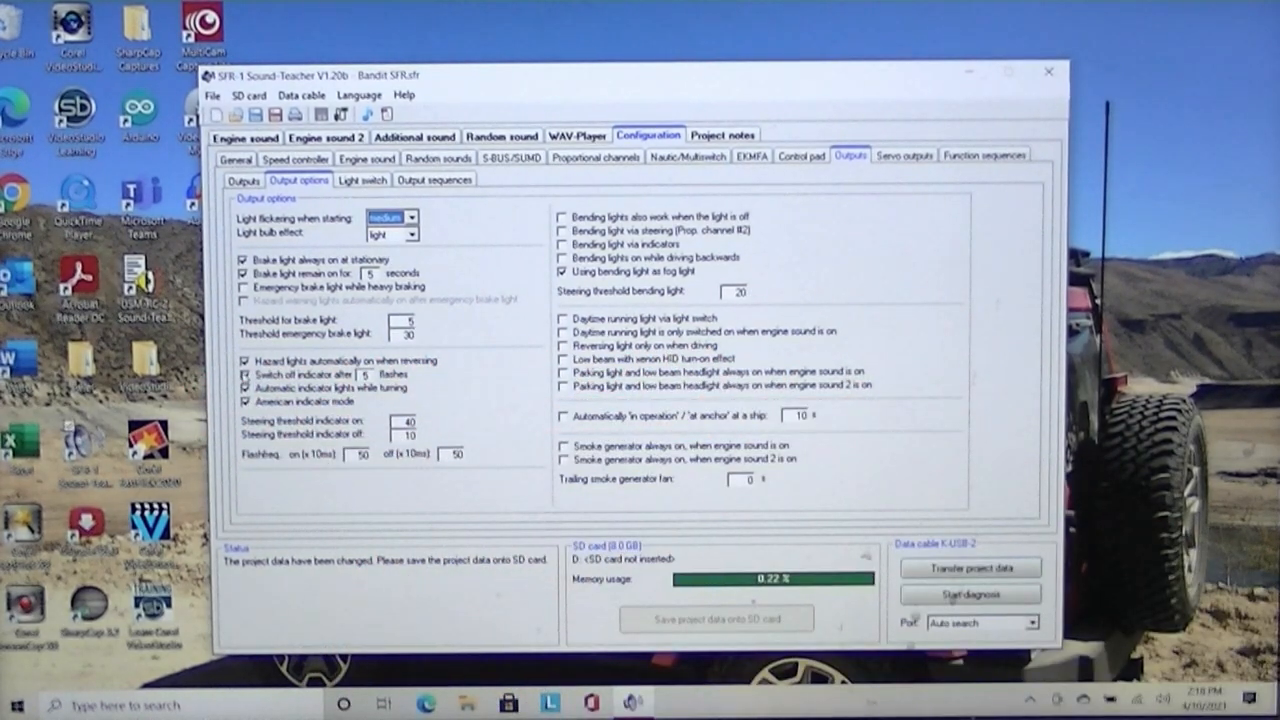
Toggle reversing hazard lights off and back on, then uncheck 'Bending lights on while driving backwards'
{"action": "left_click", "coordinate": [243, 361]}
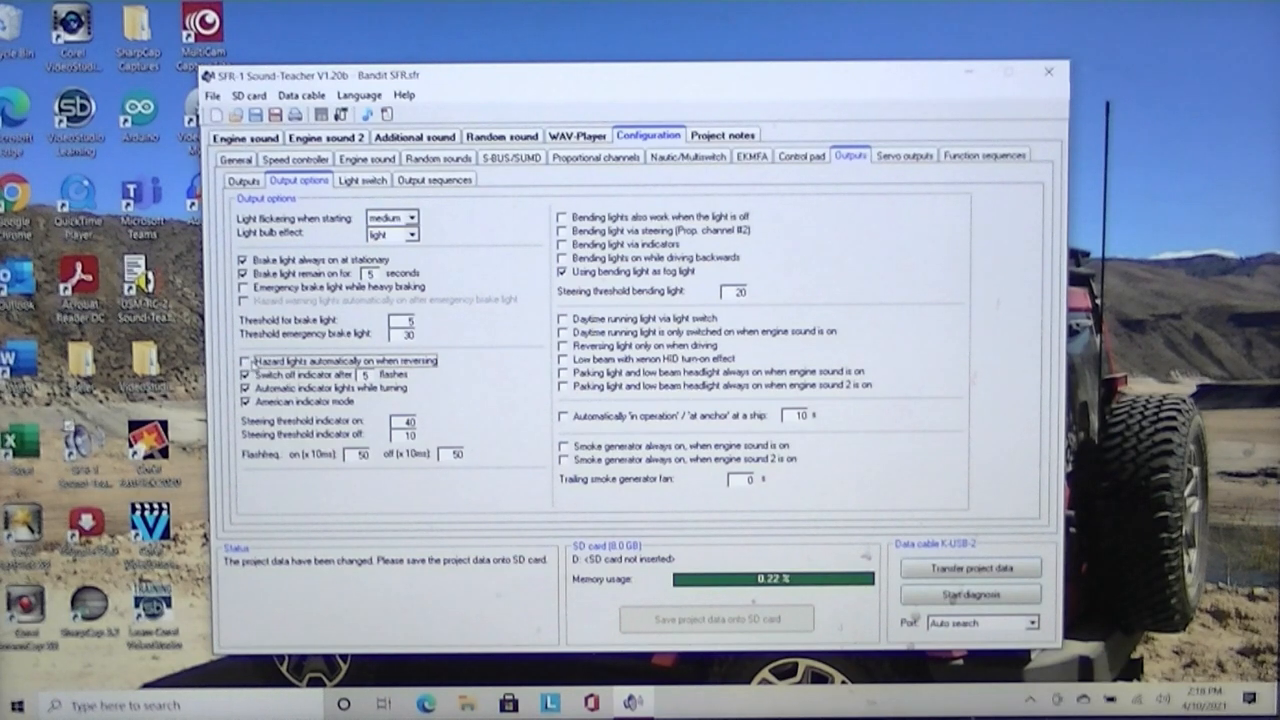
{"action": "left_click", "coordinate": [243, 360]}
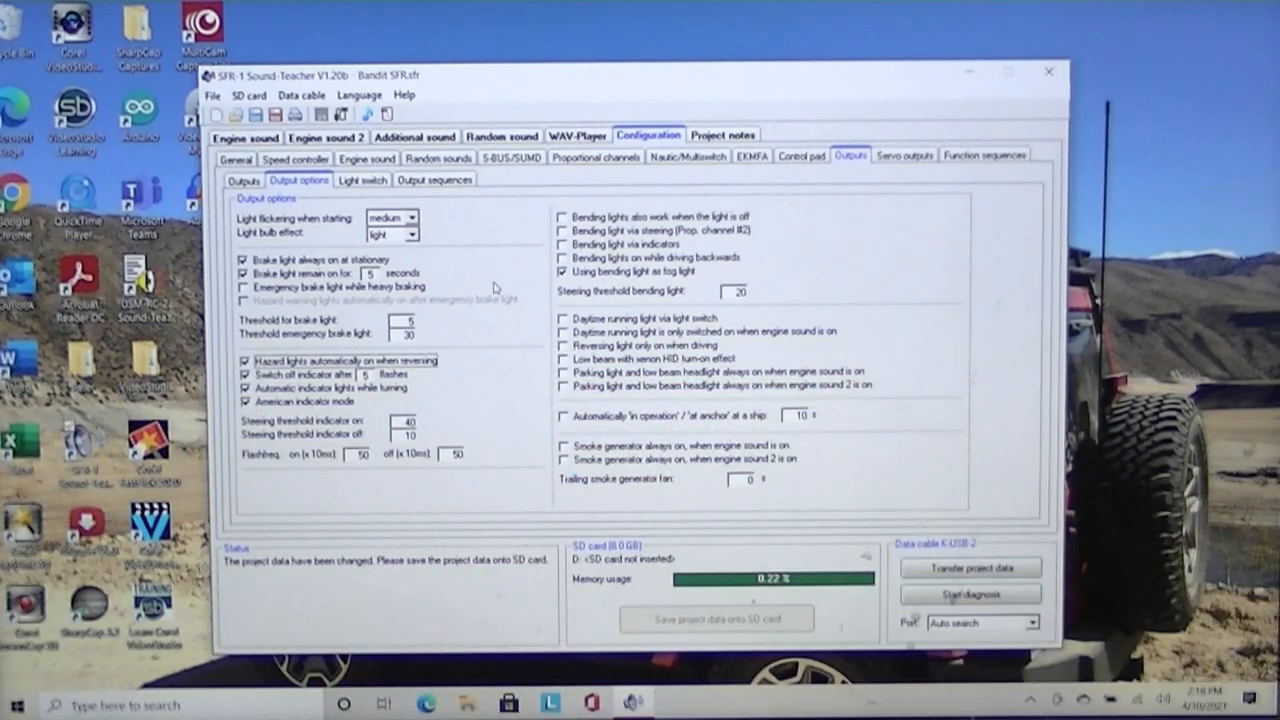
{"action": "mouse_move", "coordinate": [553, 312]}
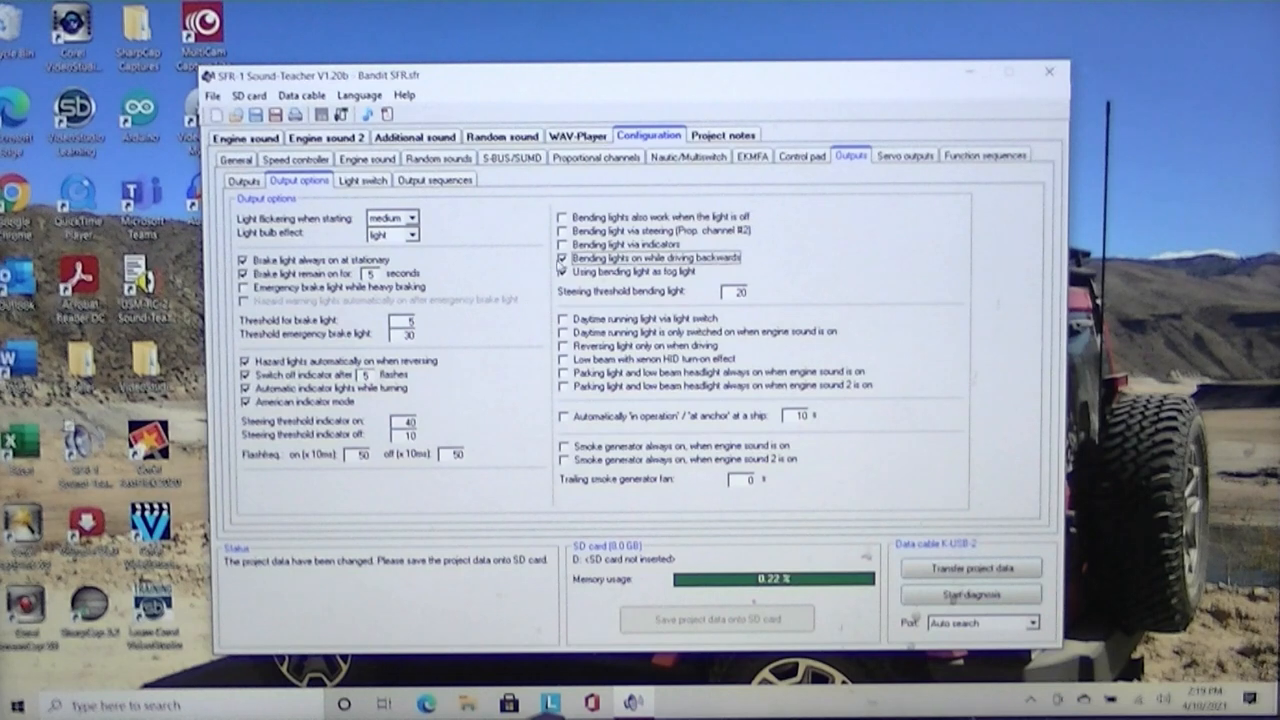
{"action": "left_click", "coordinate": [561, 258]}
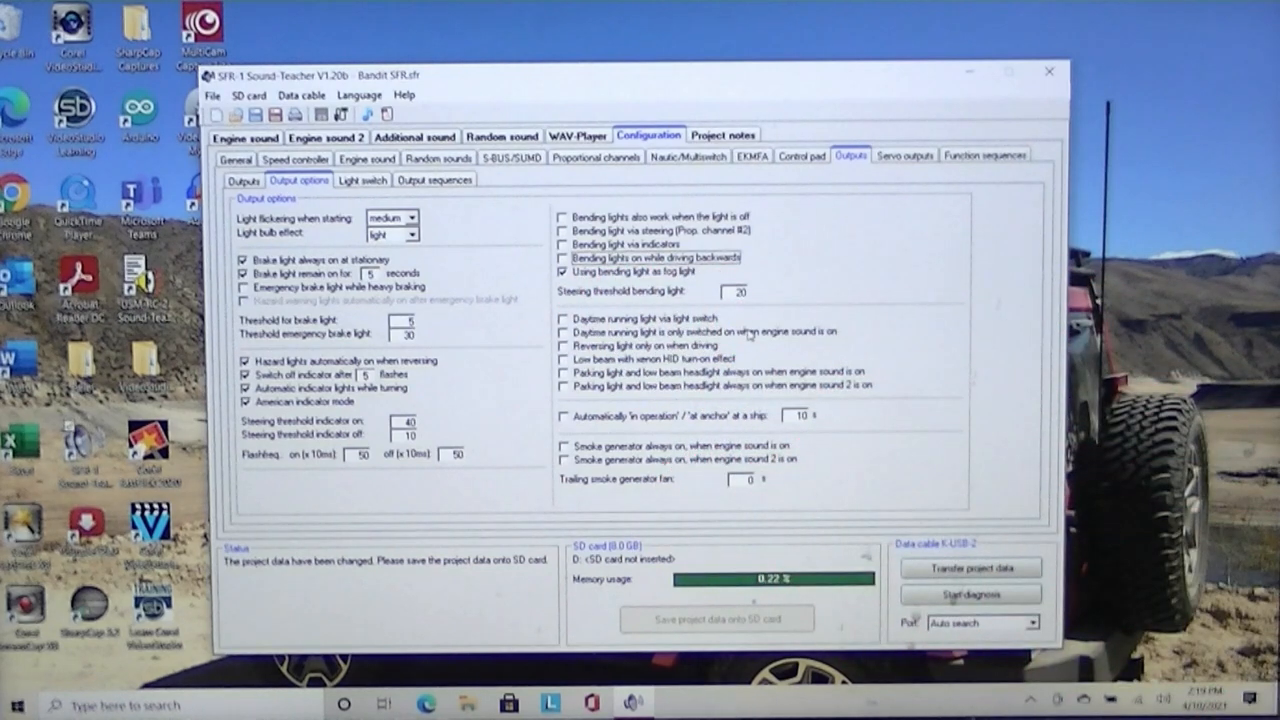
{"action": "mouse_move", "coordinate": [745, 320]}
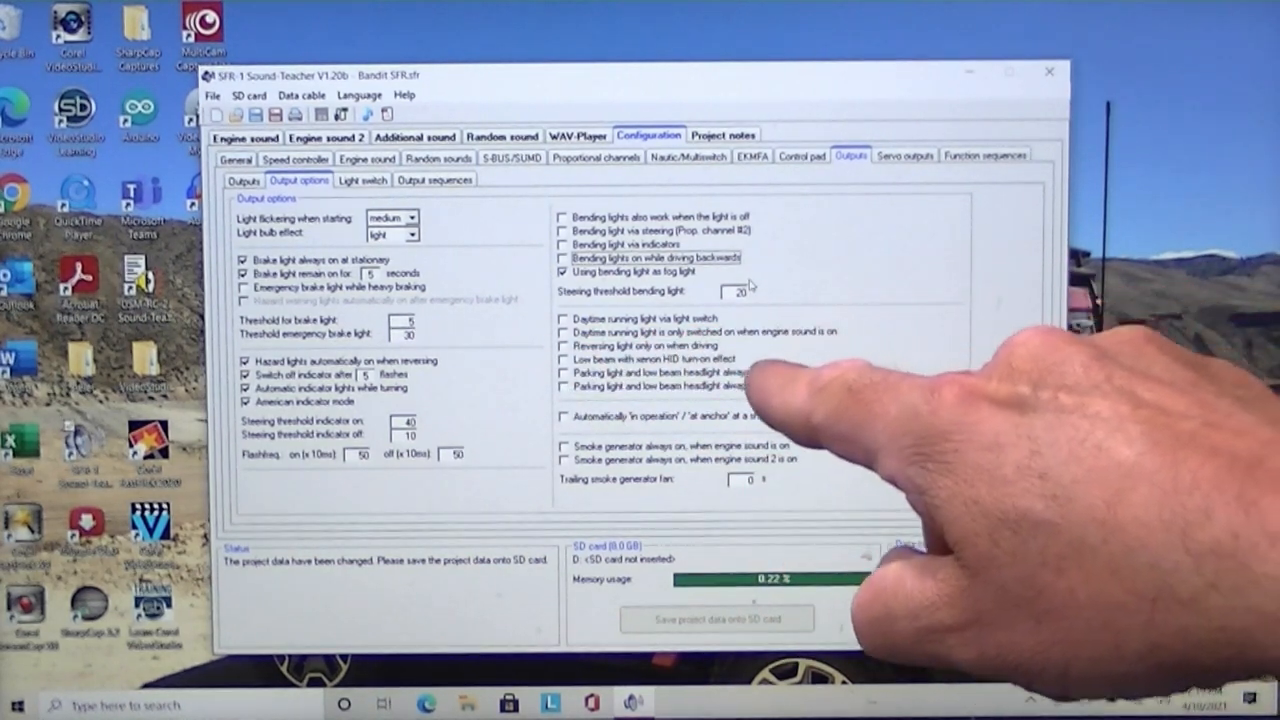
{"action": "mouse_move", "coordinate": [900, 400]}
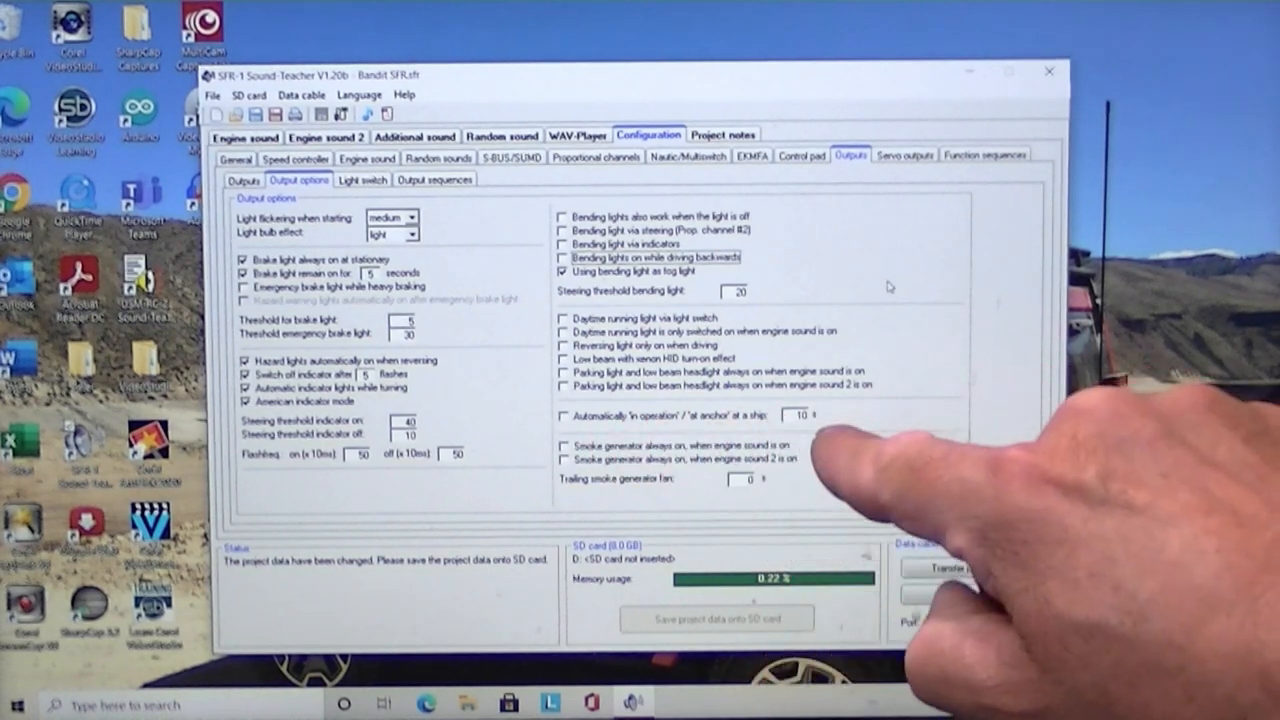
{"action": "mouse_move", "coordinate": [820, 500]}
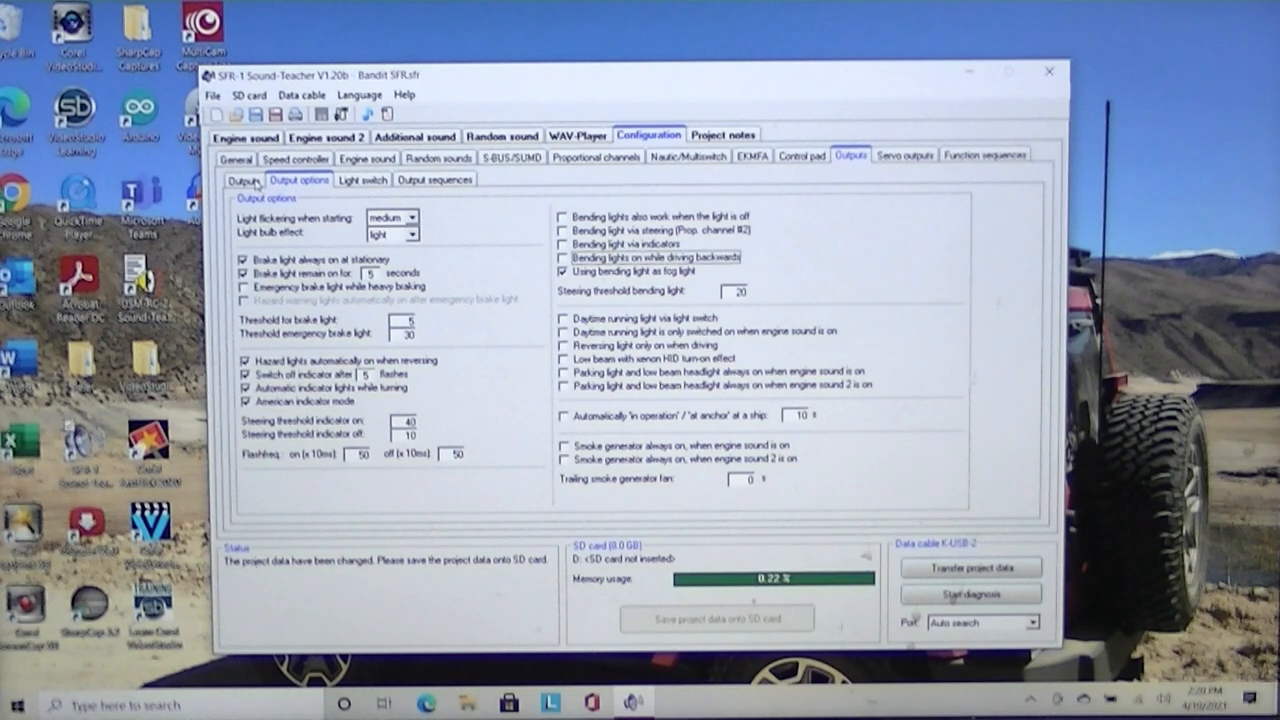
In the Outputs list, change Output 2 from parking light to 'Flashing (Sound, Prop)'
{"action": "left_click", "coordinate": [243, 180]}
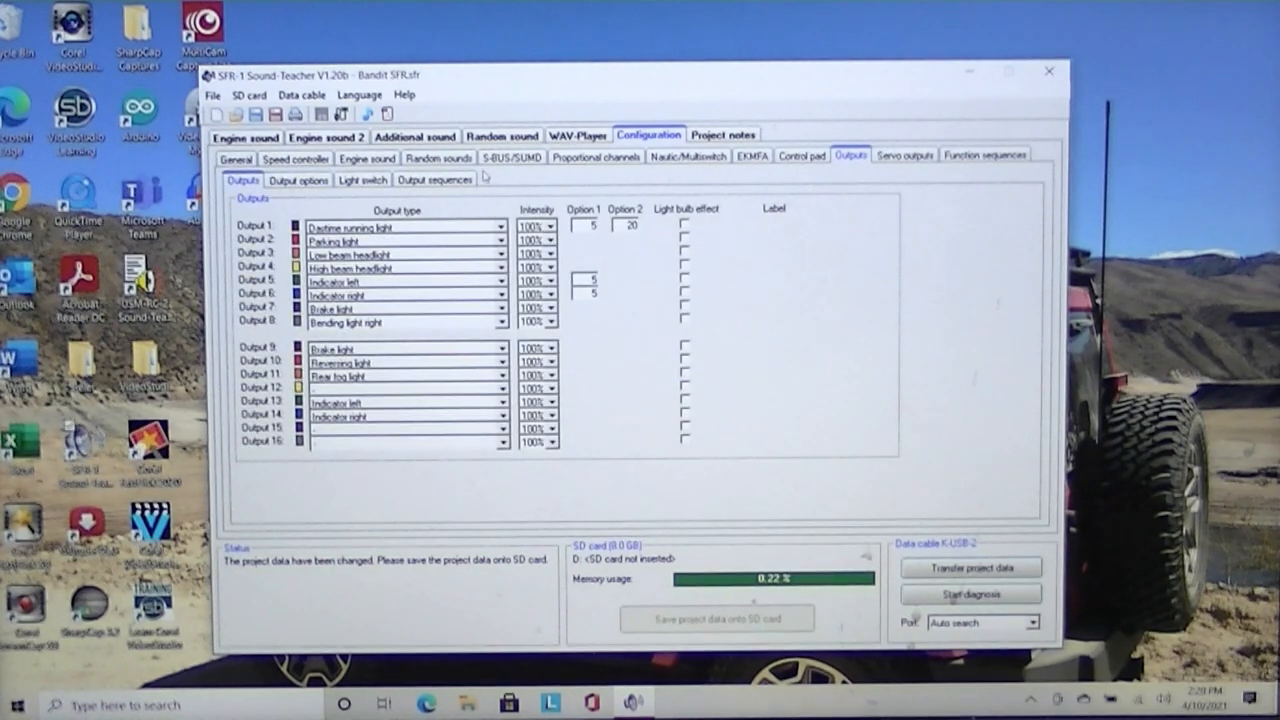
{"action": "mouse_move", "coordinate": [540, 185]}
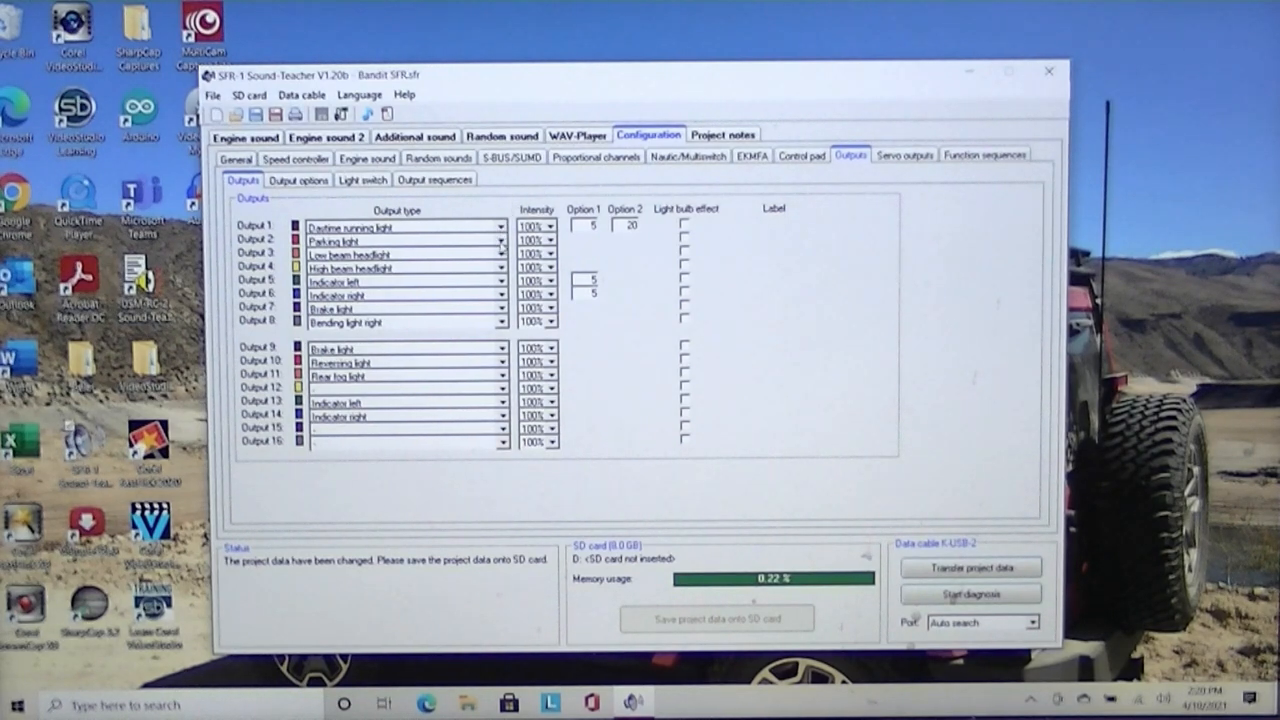
{"action": "left_click", "coordinate": [500, 241]}
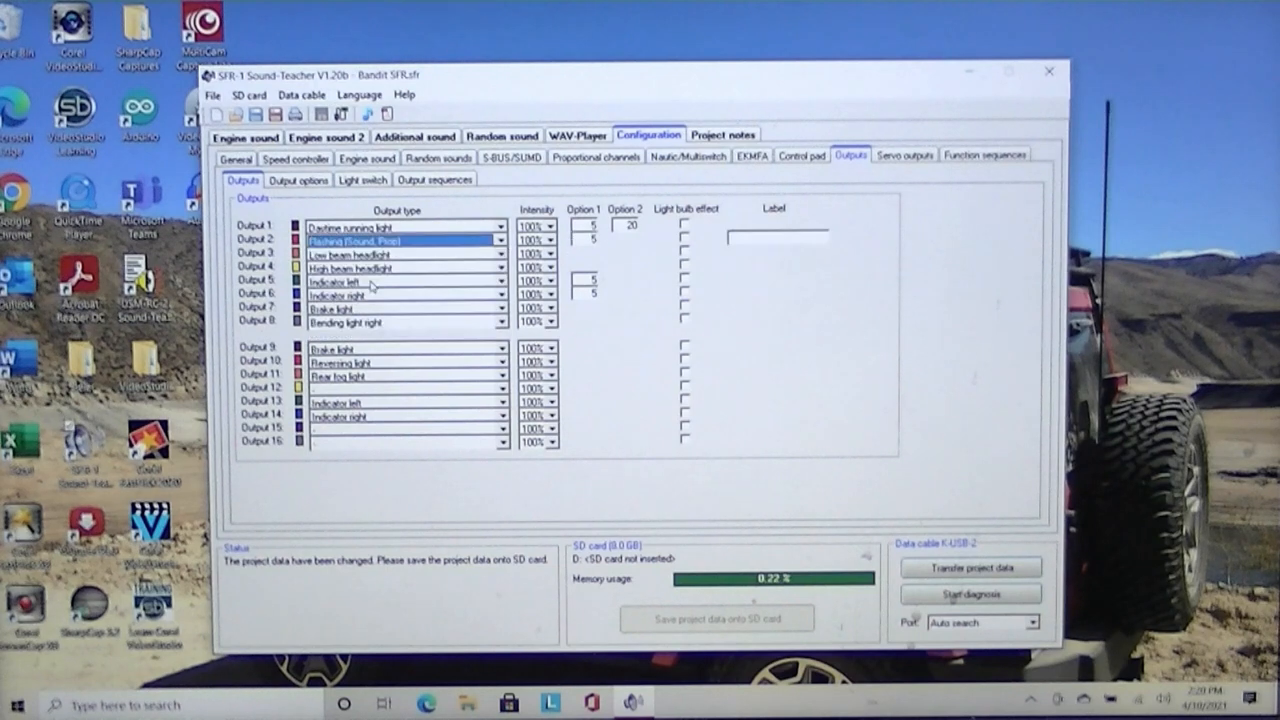
{"action": "mouse_move", "coordinate": [648, 280]}
{"action": "type", "text": "6"}
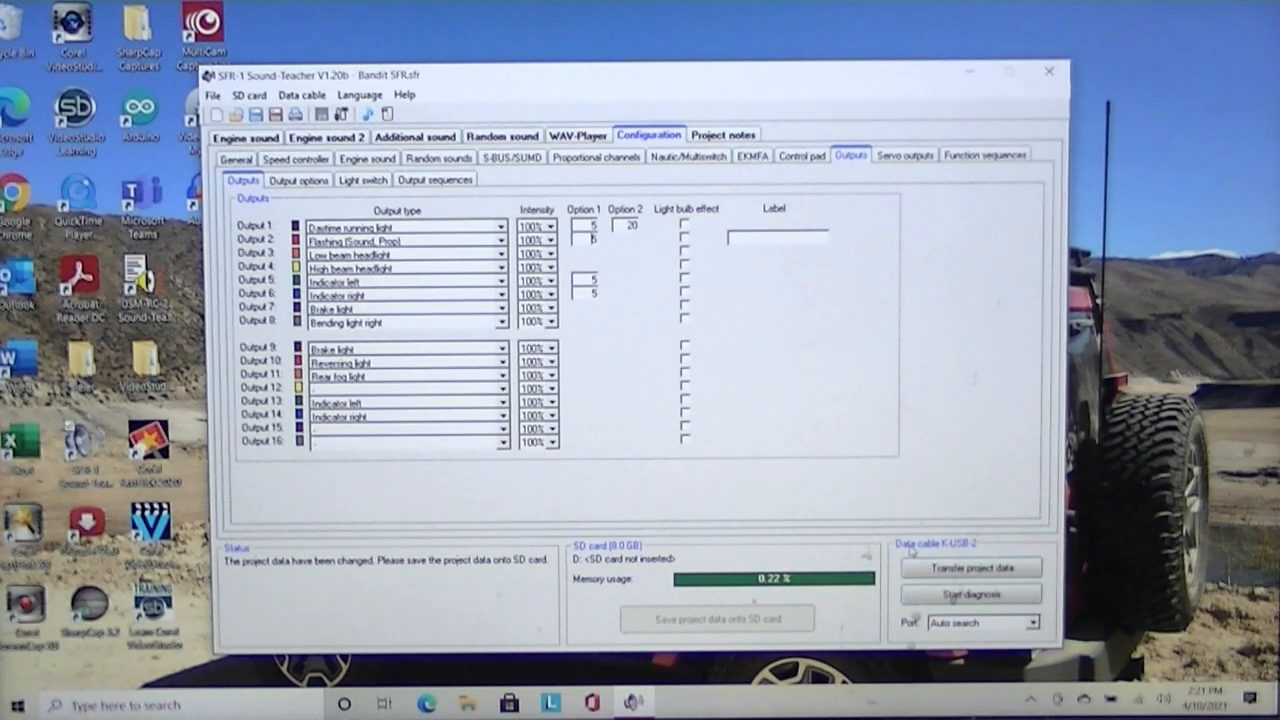
{"action": "mouse_move", "coordinate": [1013, 428]}
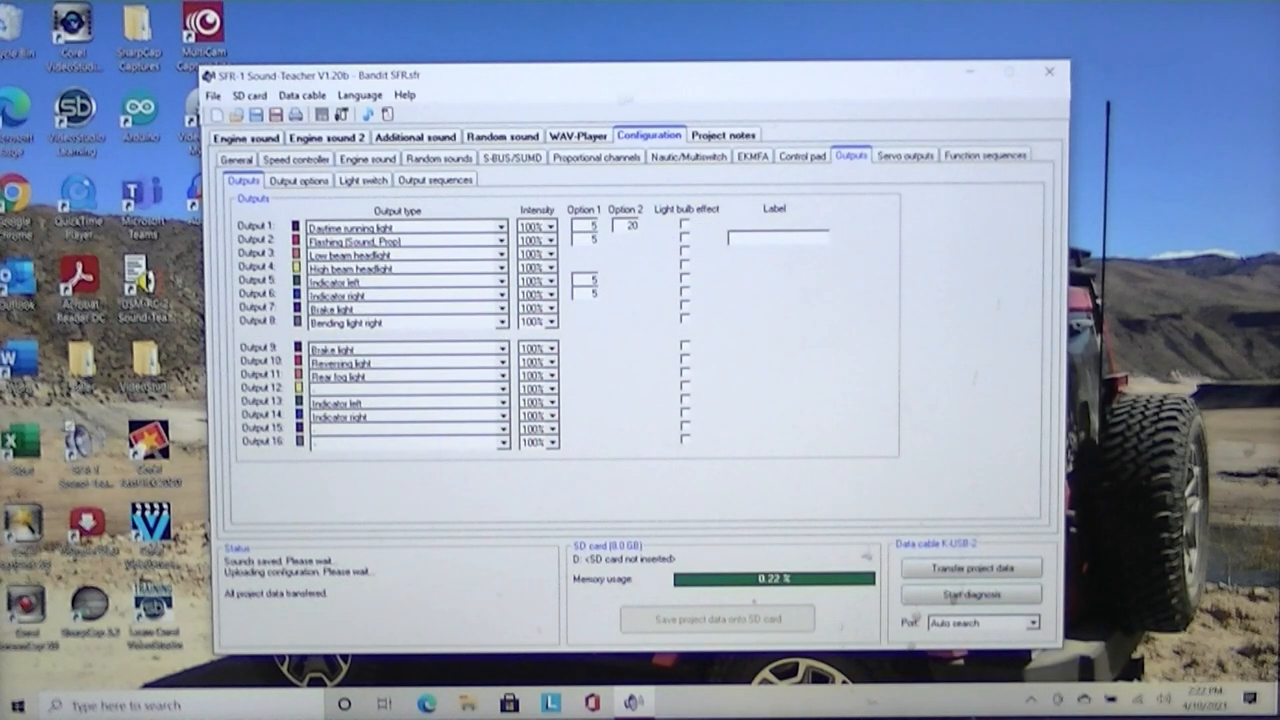
Assign Output 2 to Prop #4 position D short press and transfer the project data
{"action": "left_click", "coordinate": [595, 157]}
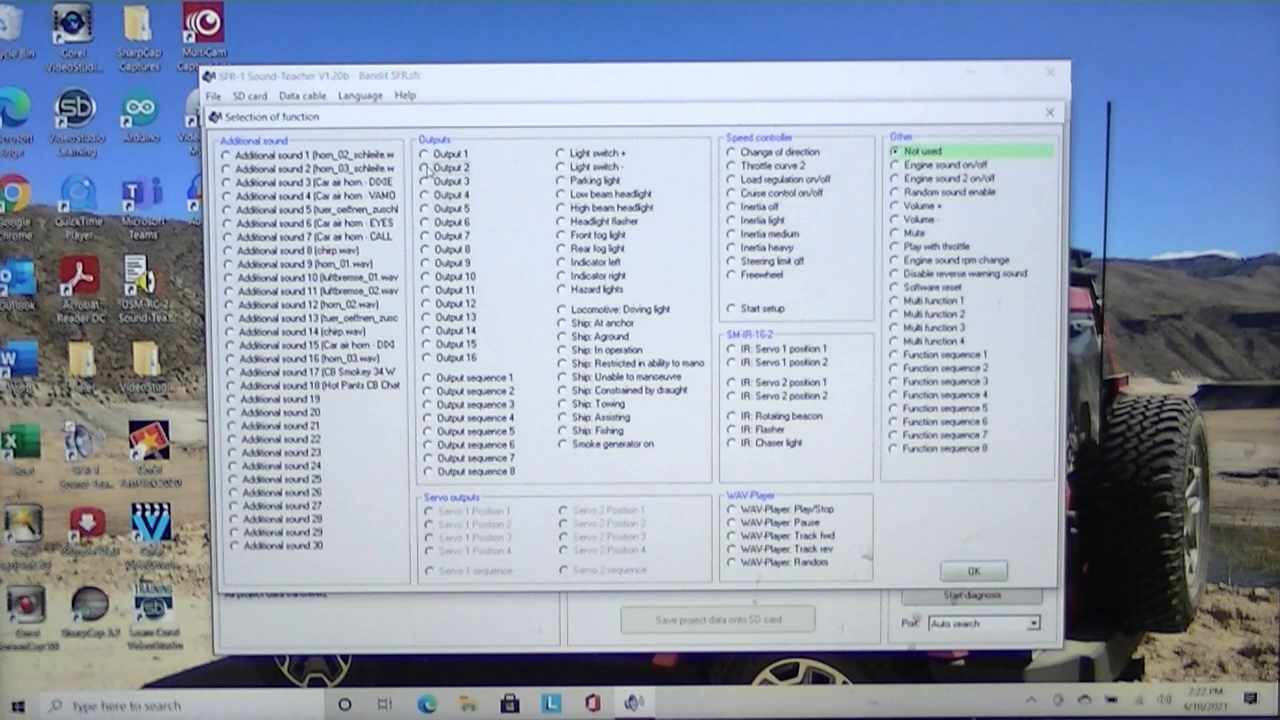
{"action": "left_click", "coordinate": [430, 166]}
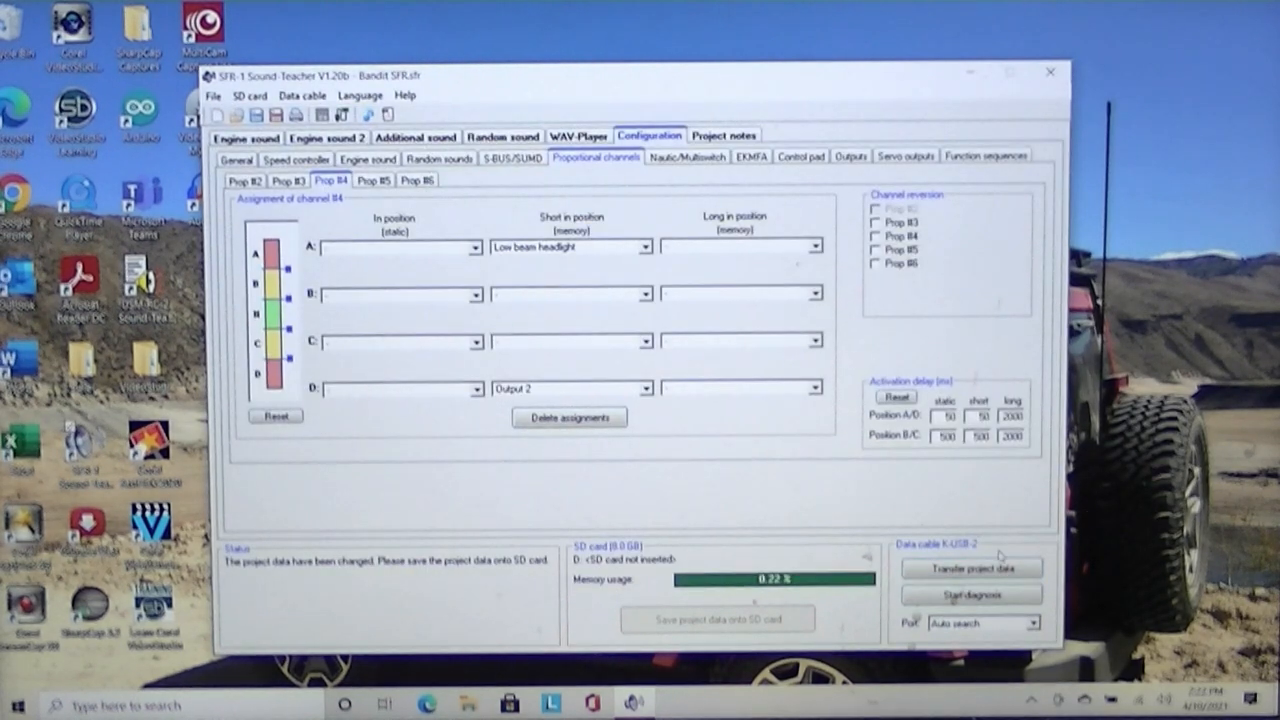
{"action": "left_click", "coordinate": [970, 568]}
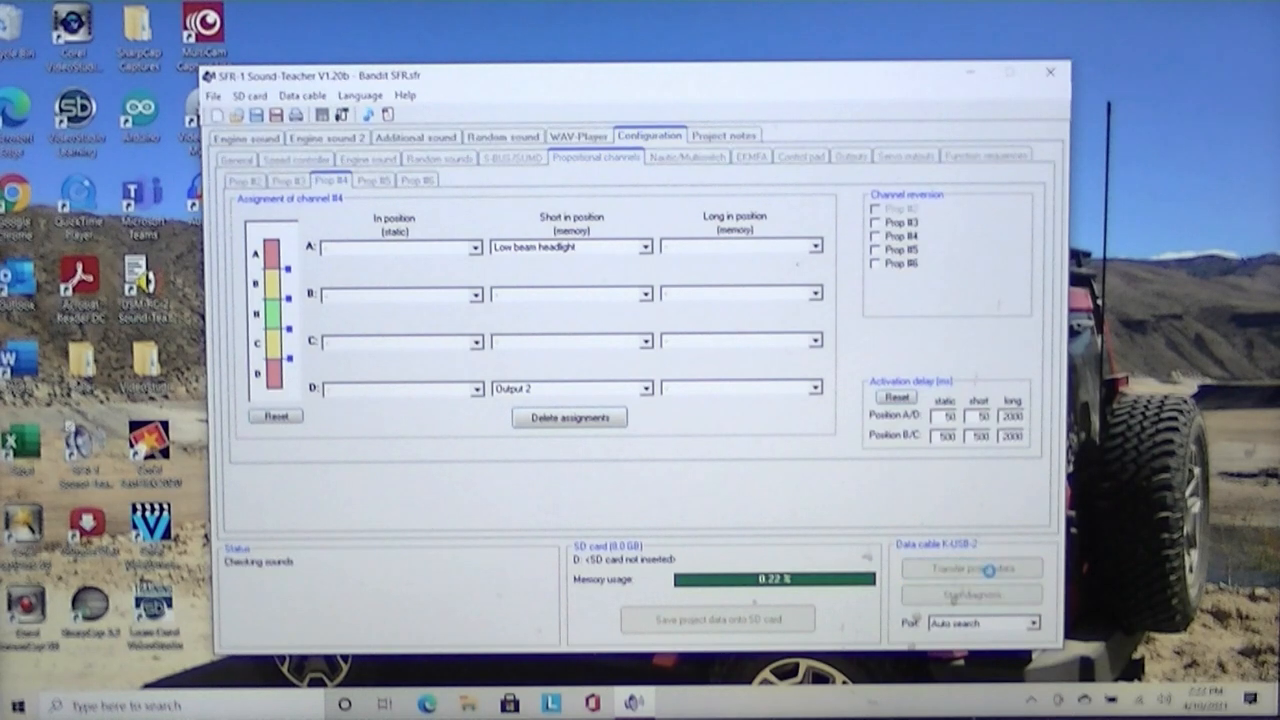